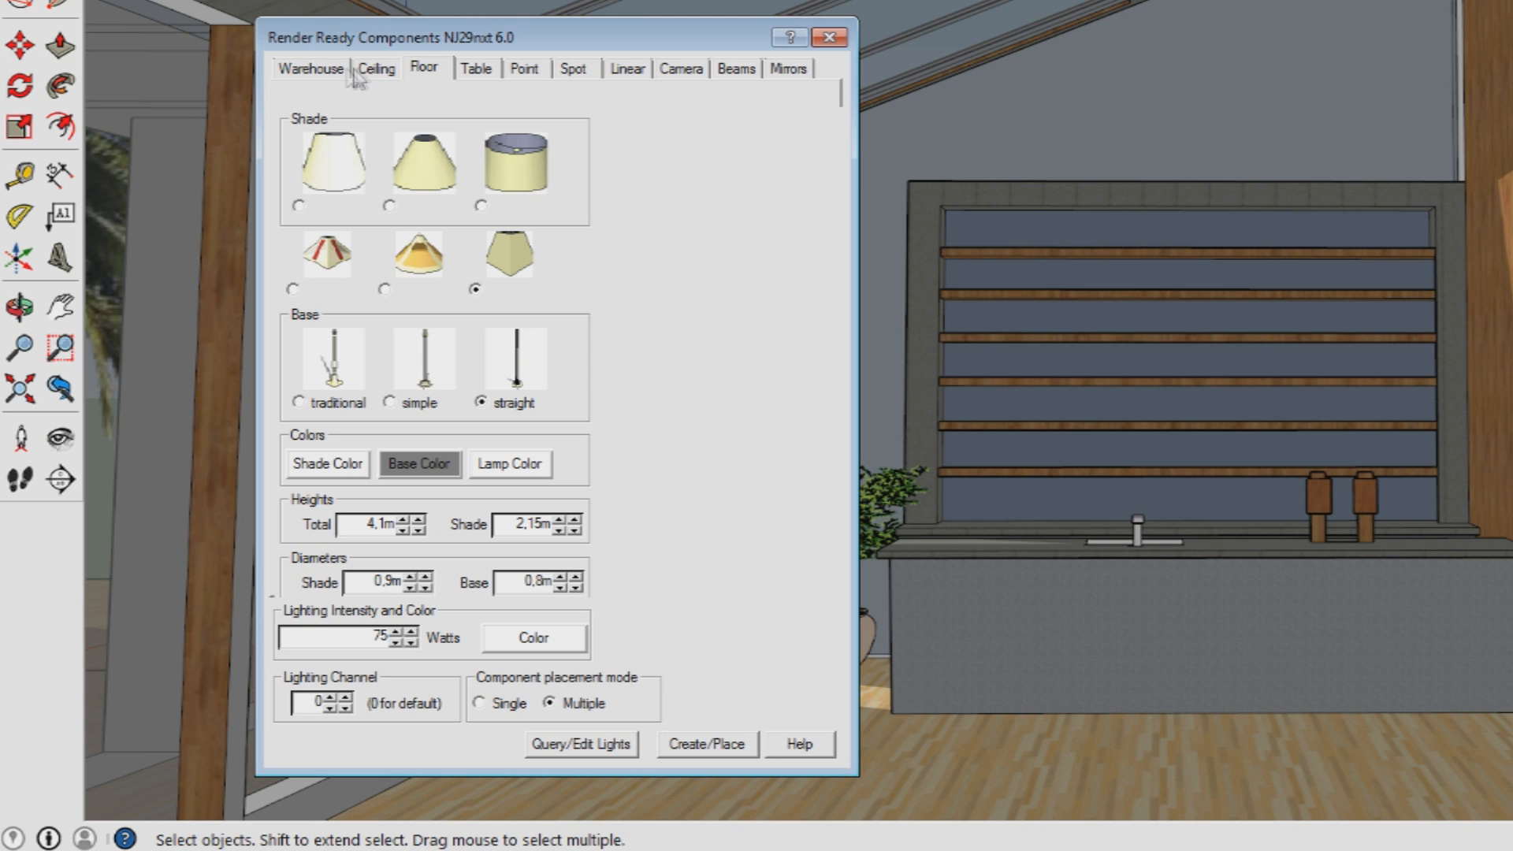
Browse the point-light and round options, then settle on the rectangular ceiling light.
click(376, 68)
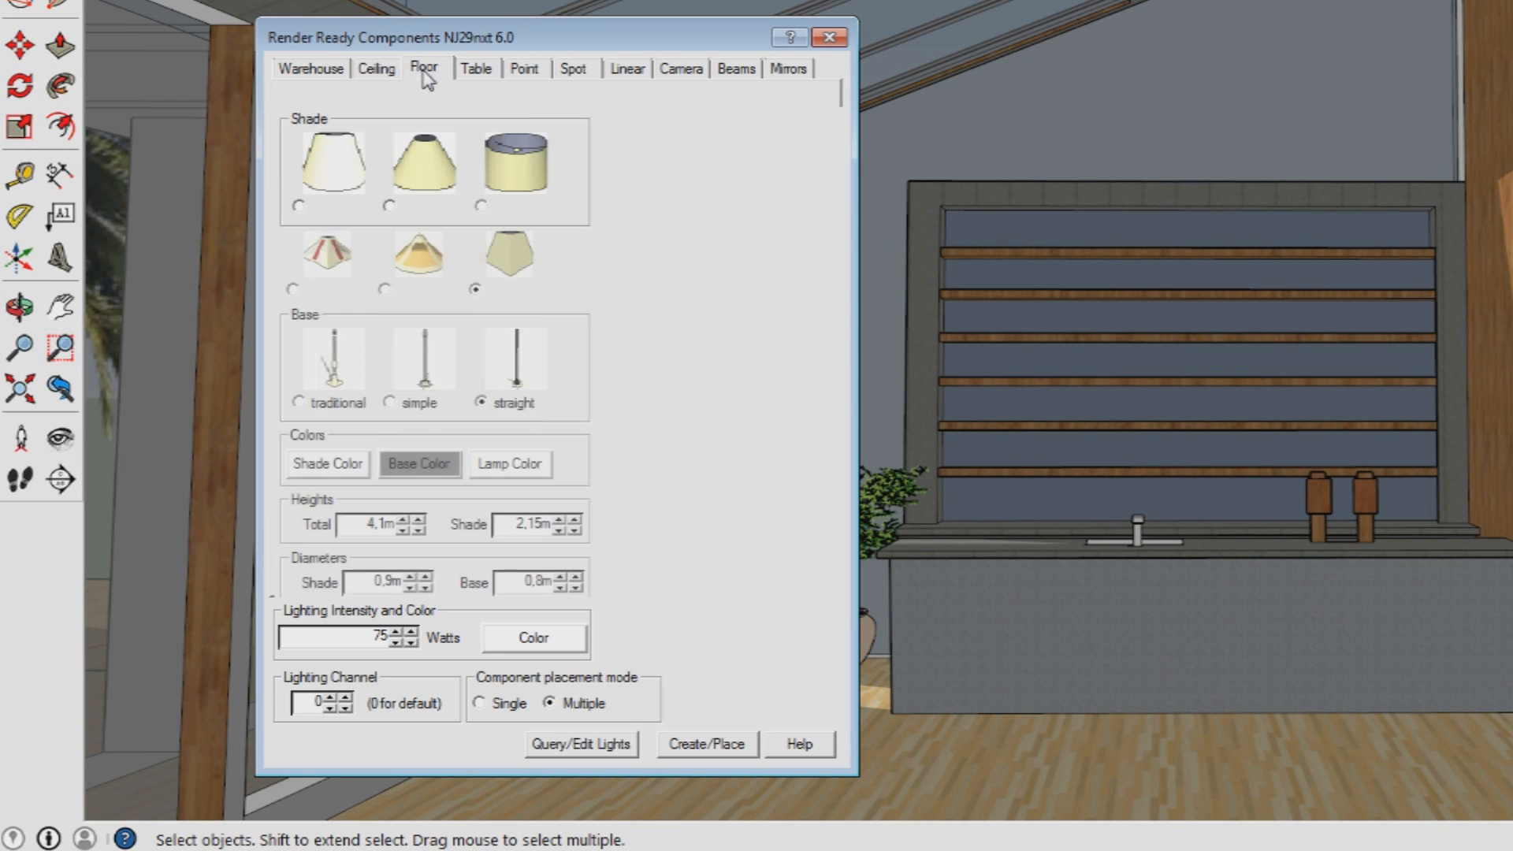
click(525, 68)
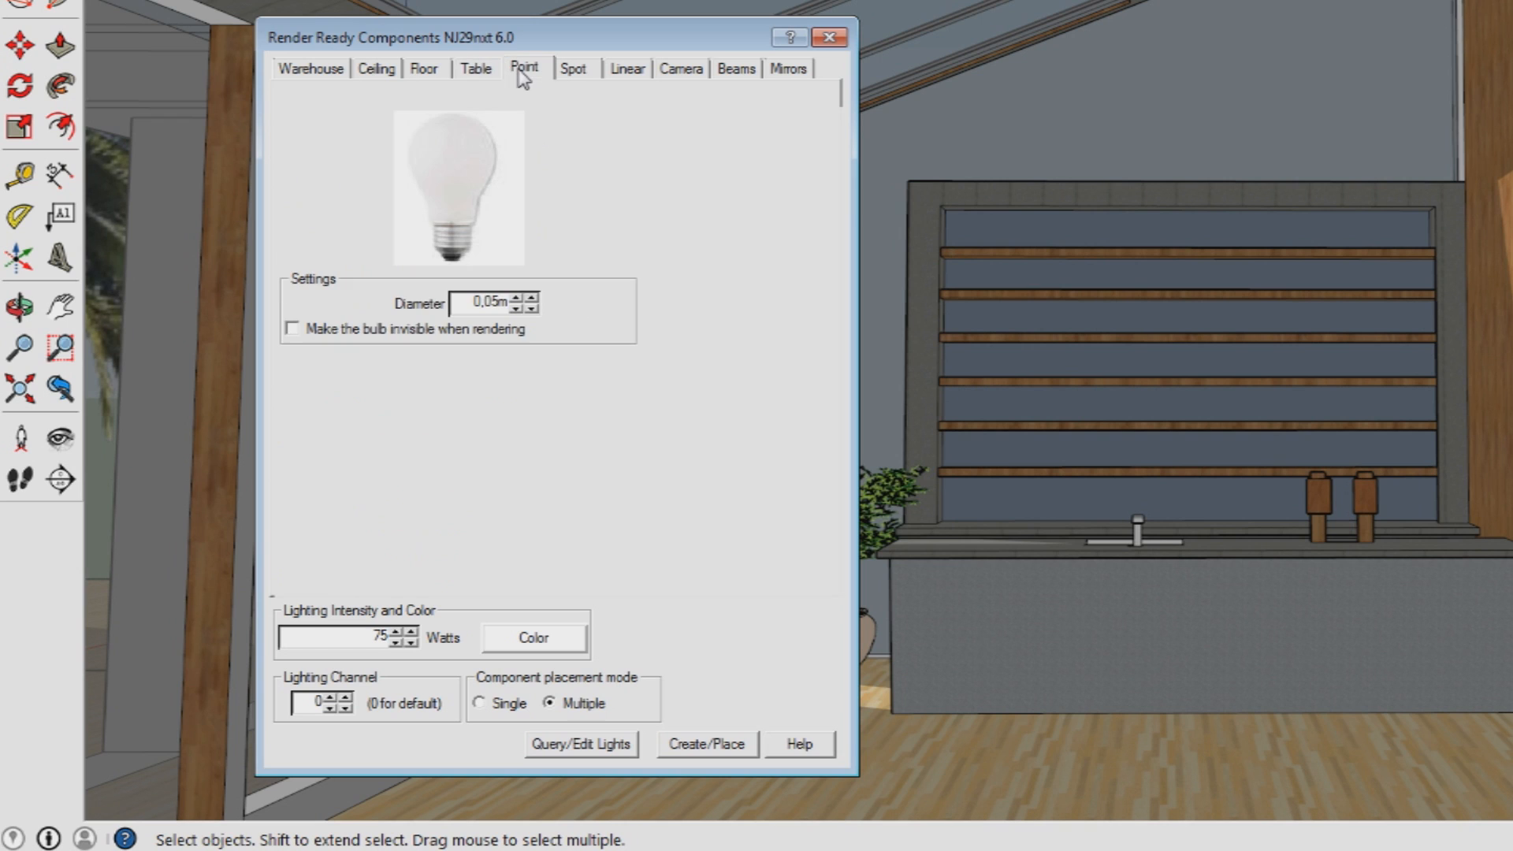
click(375, 68)
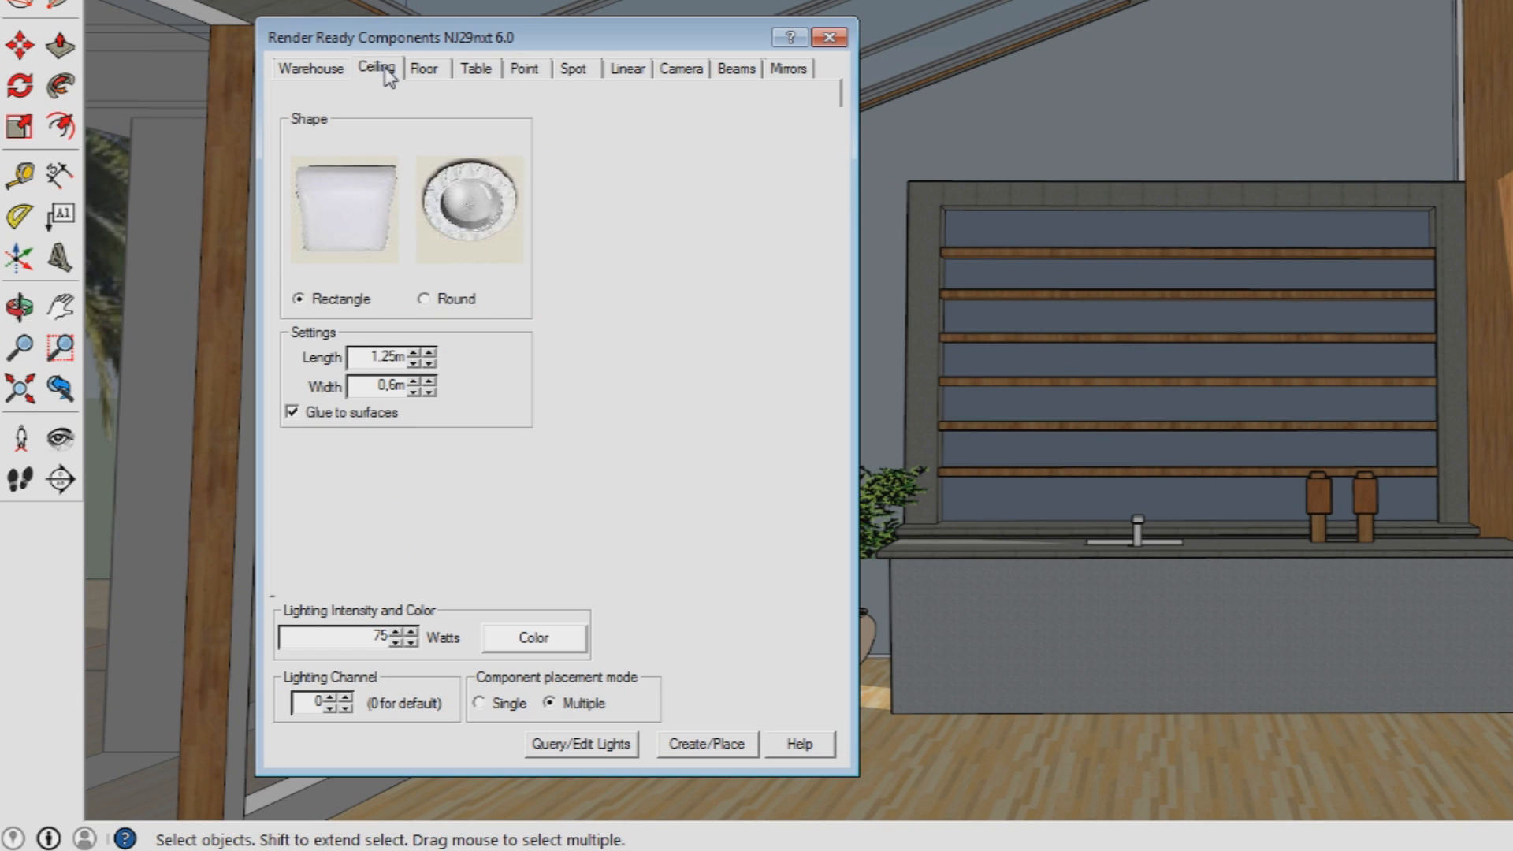
mouse_move(459, 8)
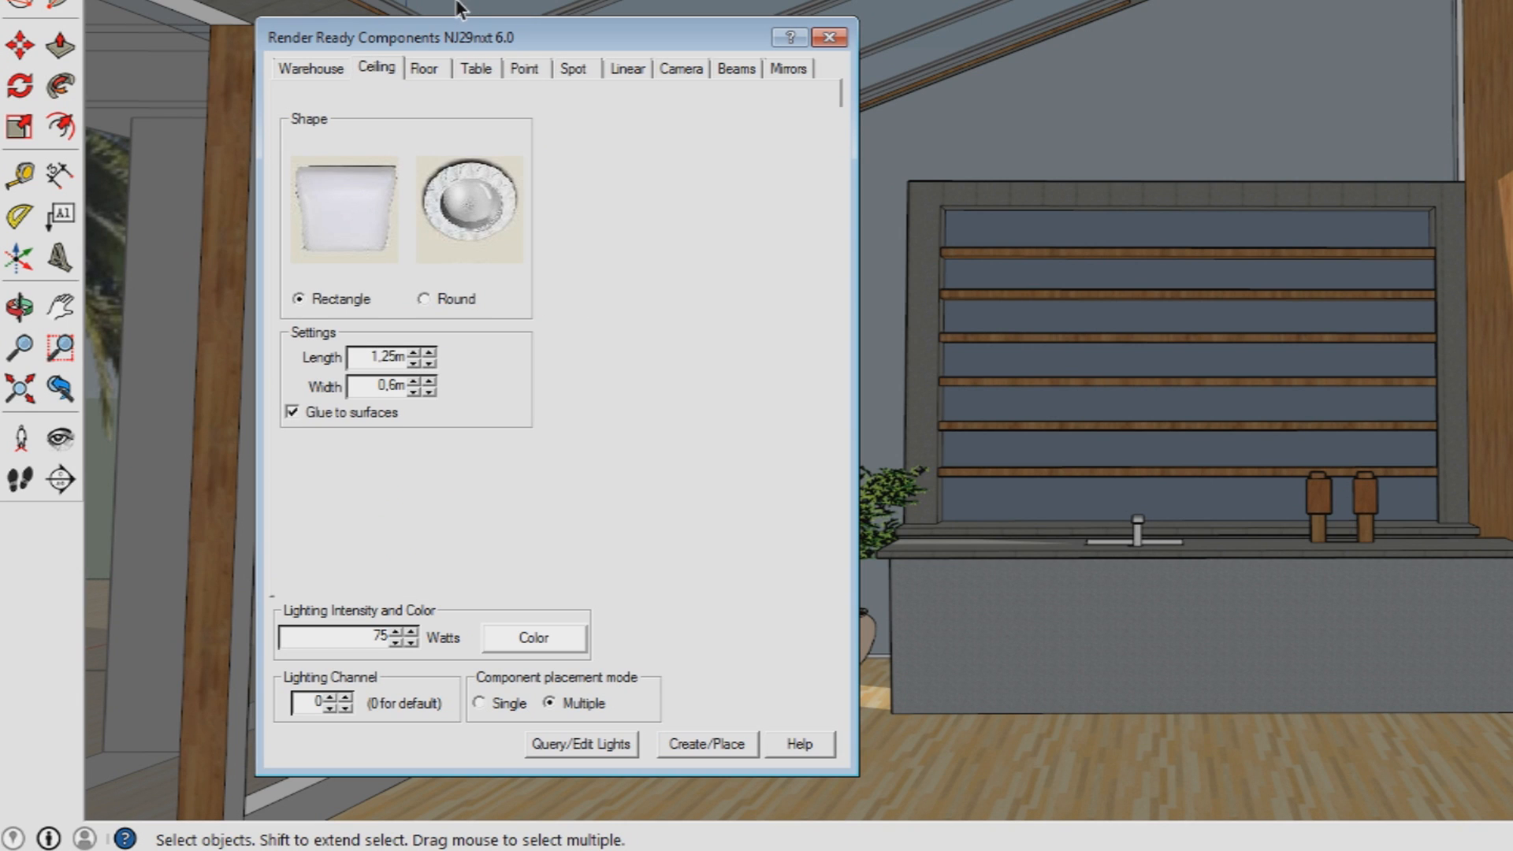
mouse_move(440, 305)
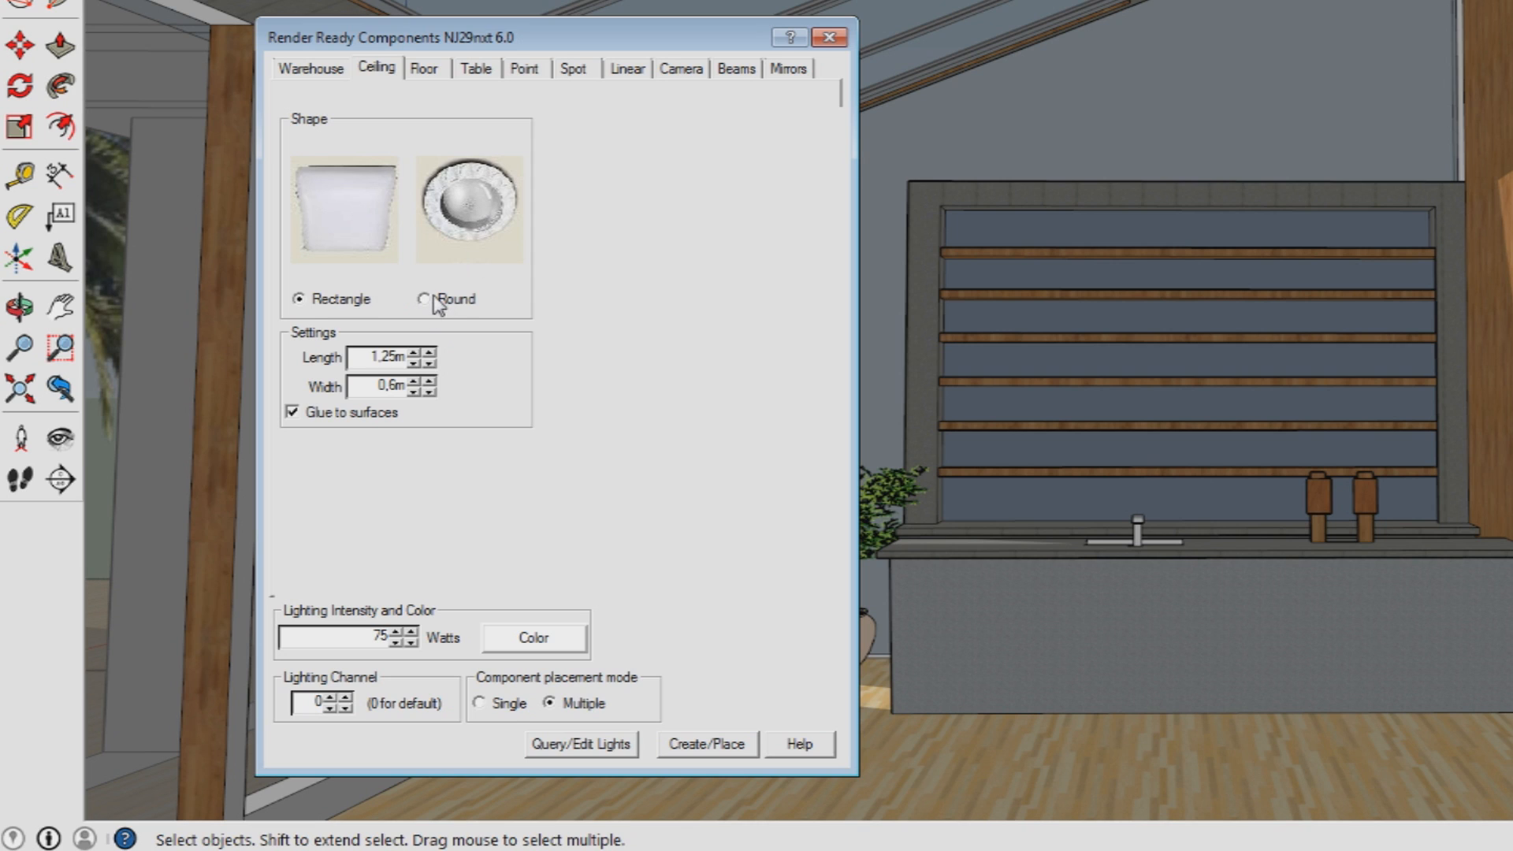
click(424, 300)
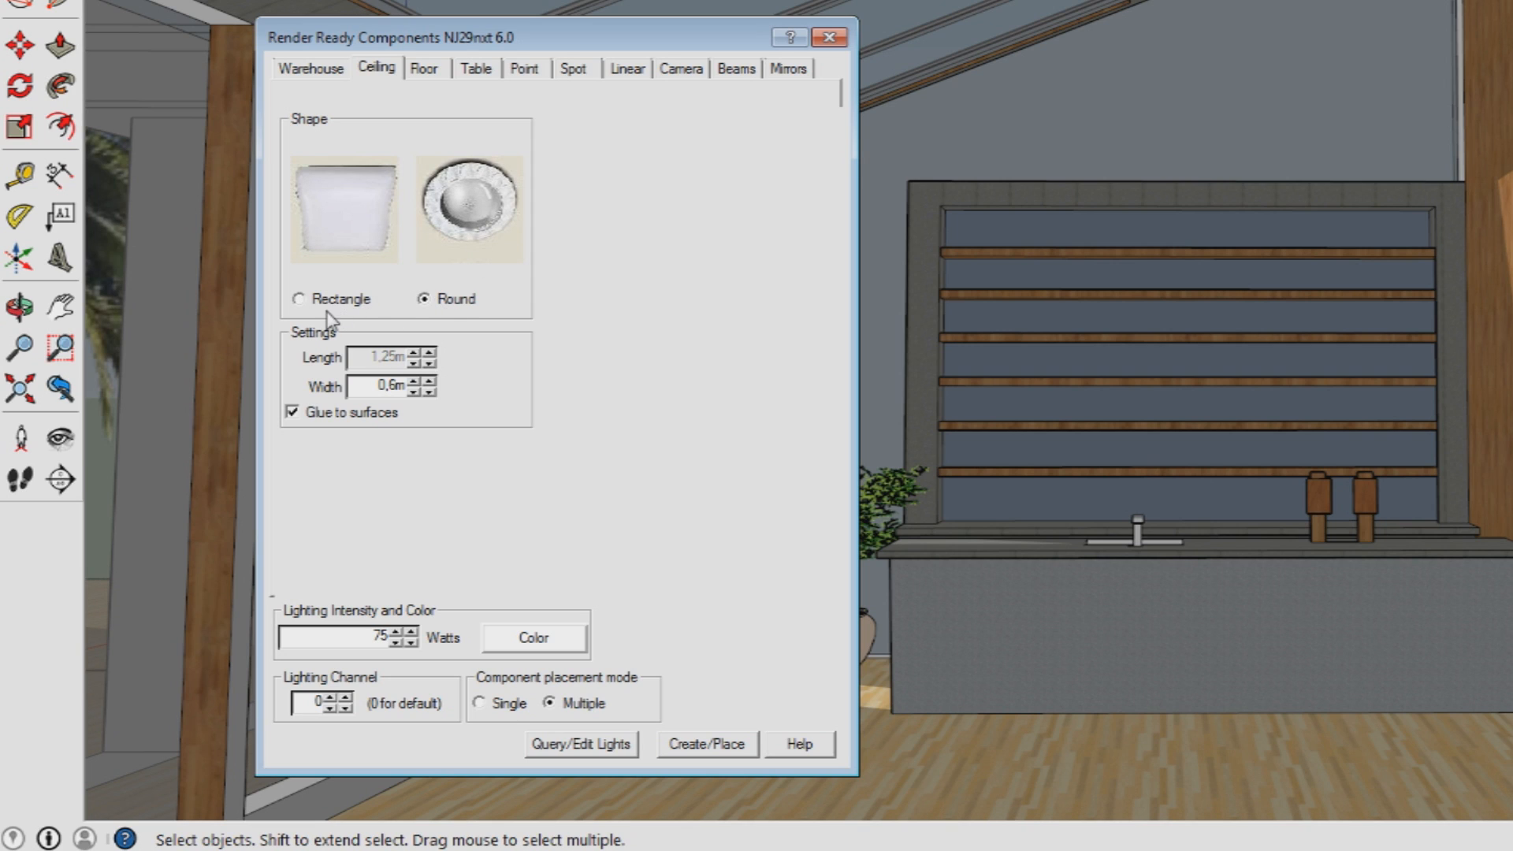
click(300, 298)
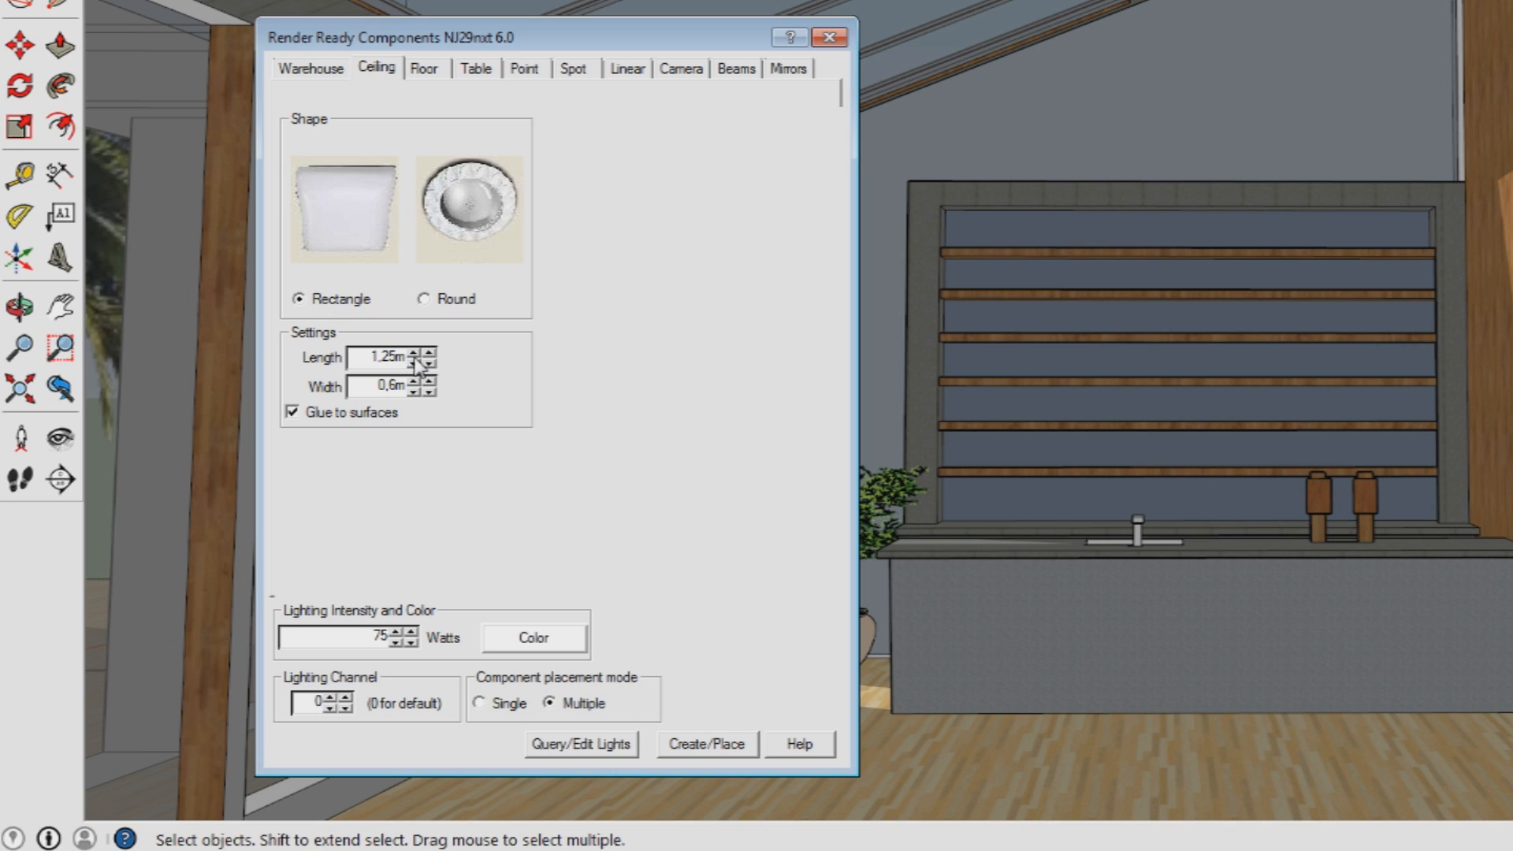
Set the ceiling light to 1.3 m length, 1.3 m width and 85 watts.
click(413, 350)
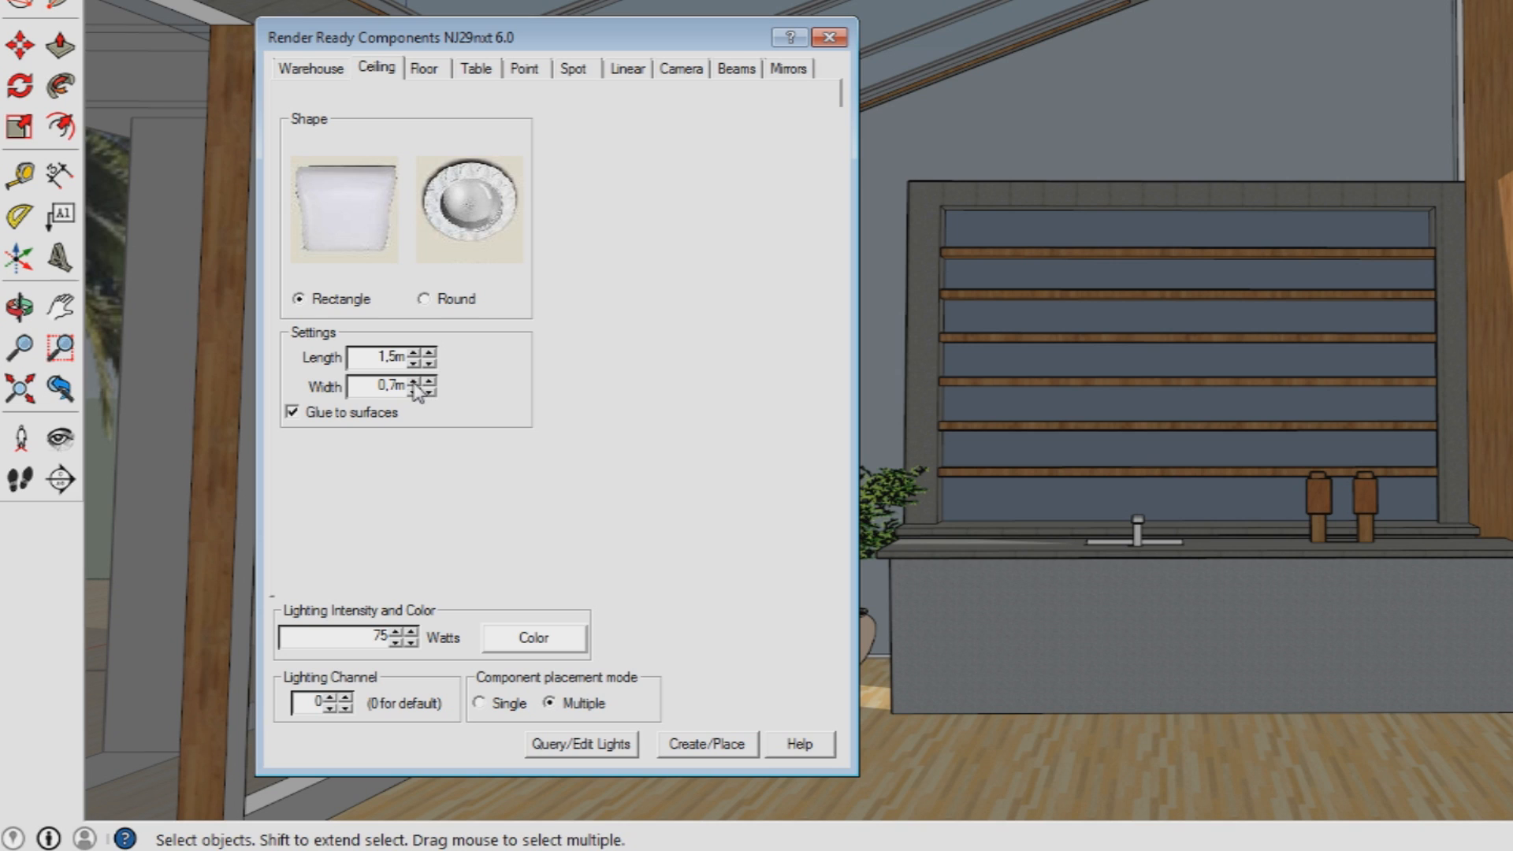
click(427, 382)
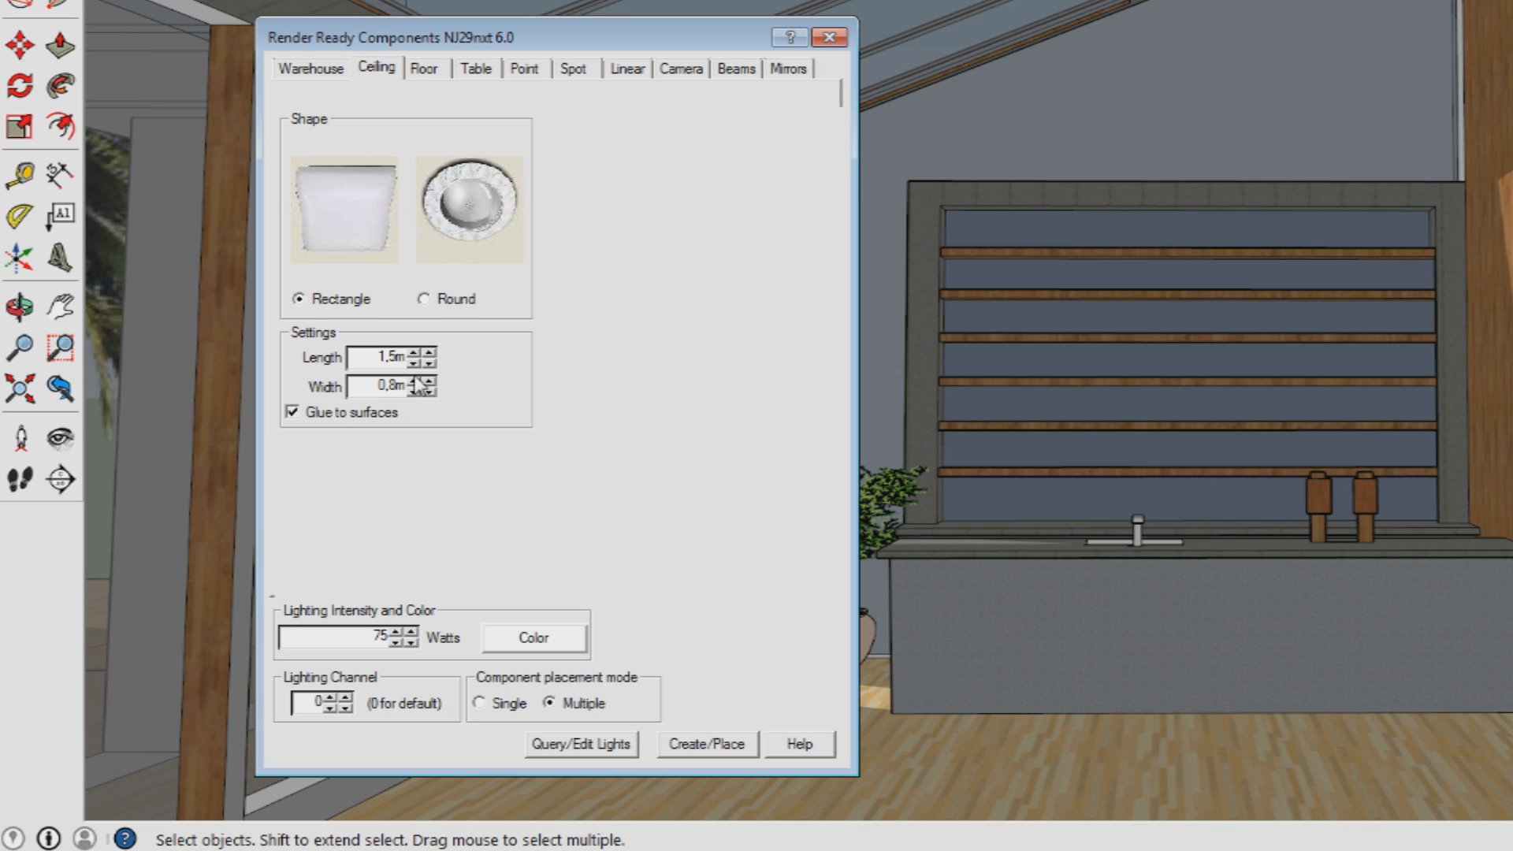
click(426, 382)
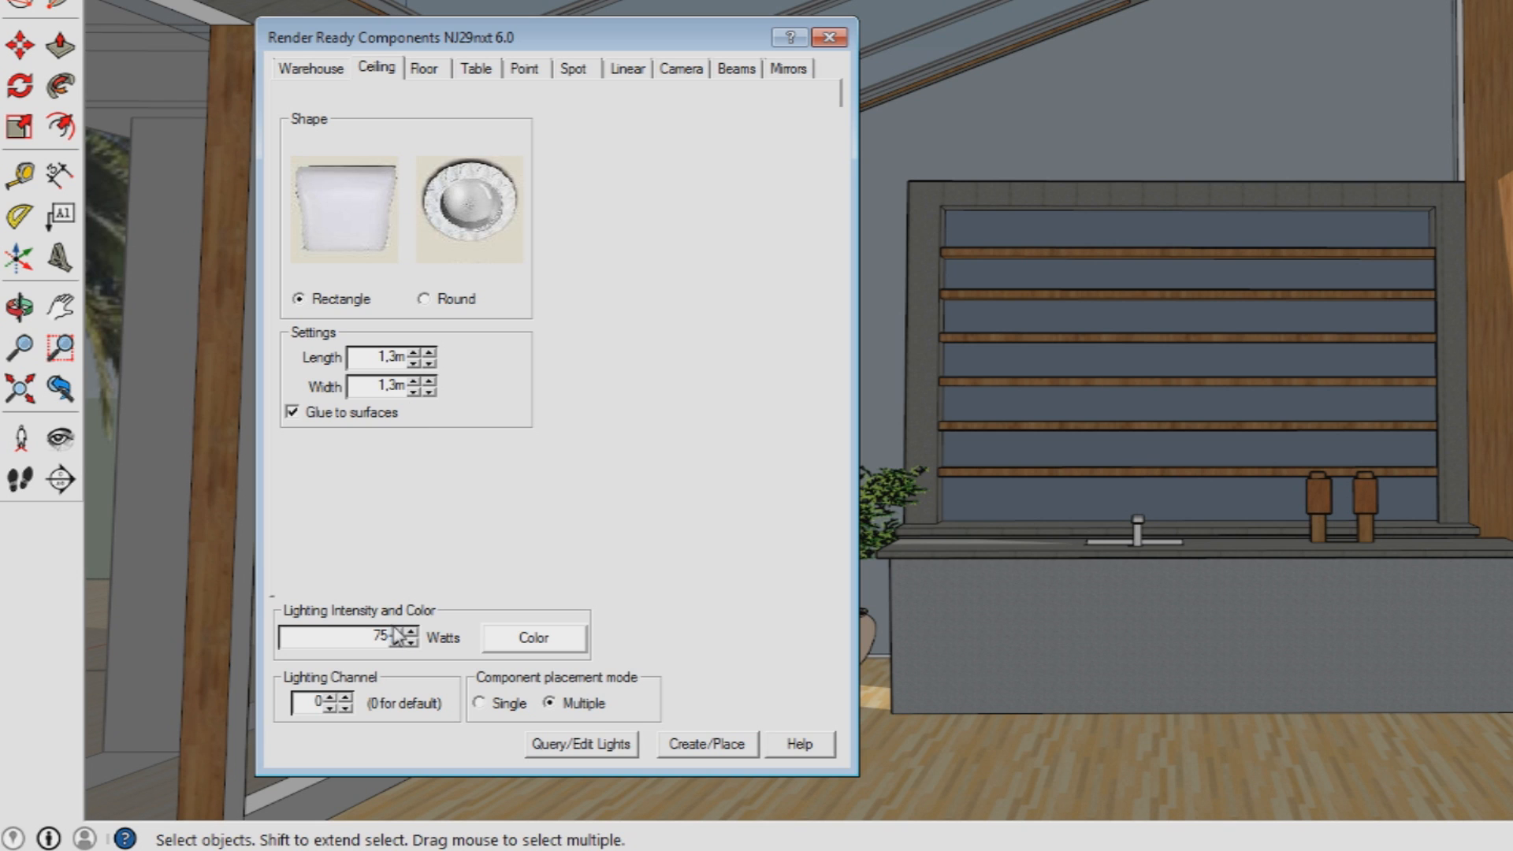
click(410, 632)
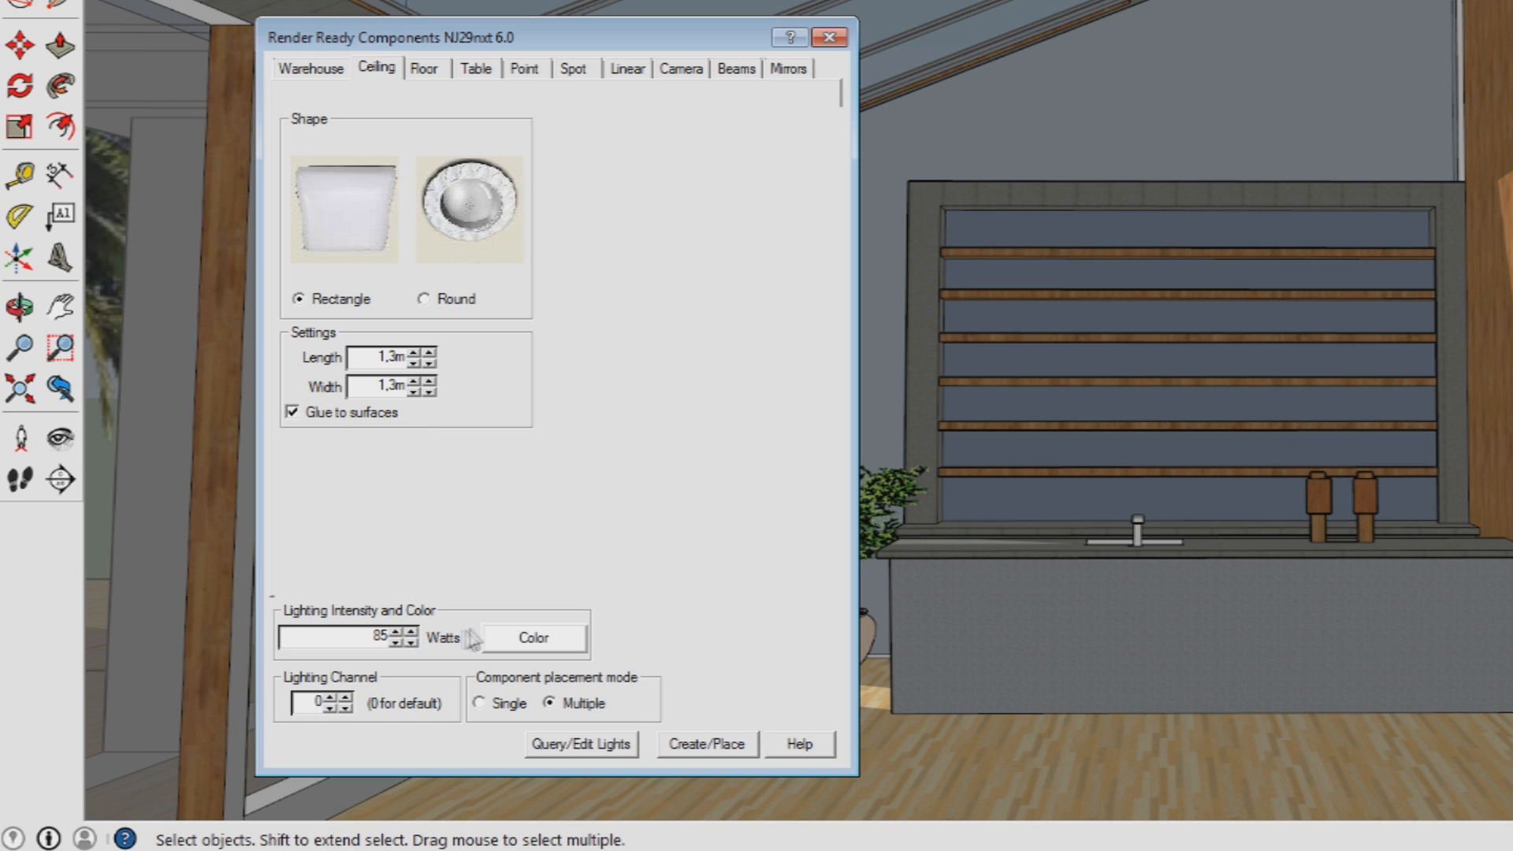
click(533, 639)
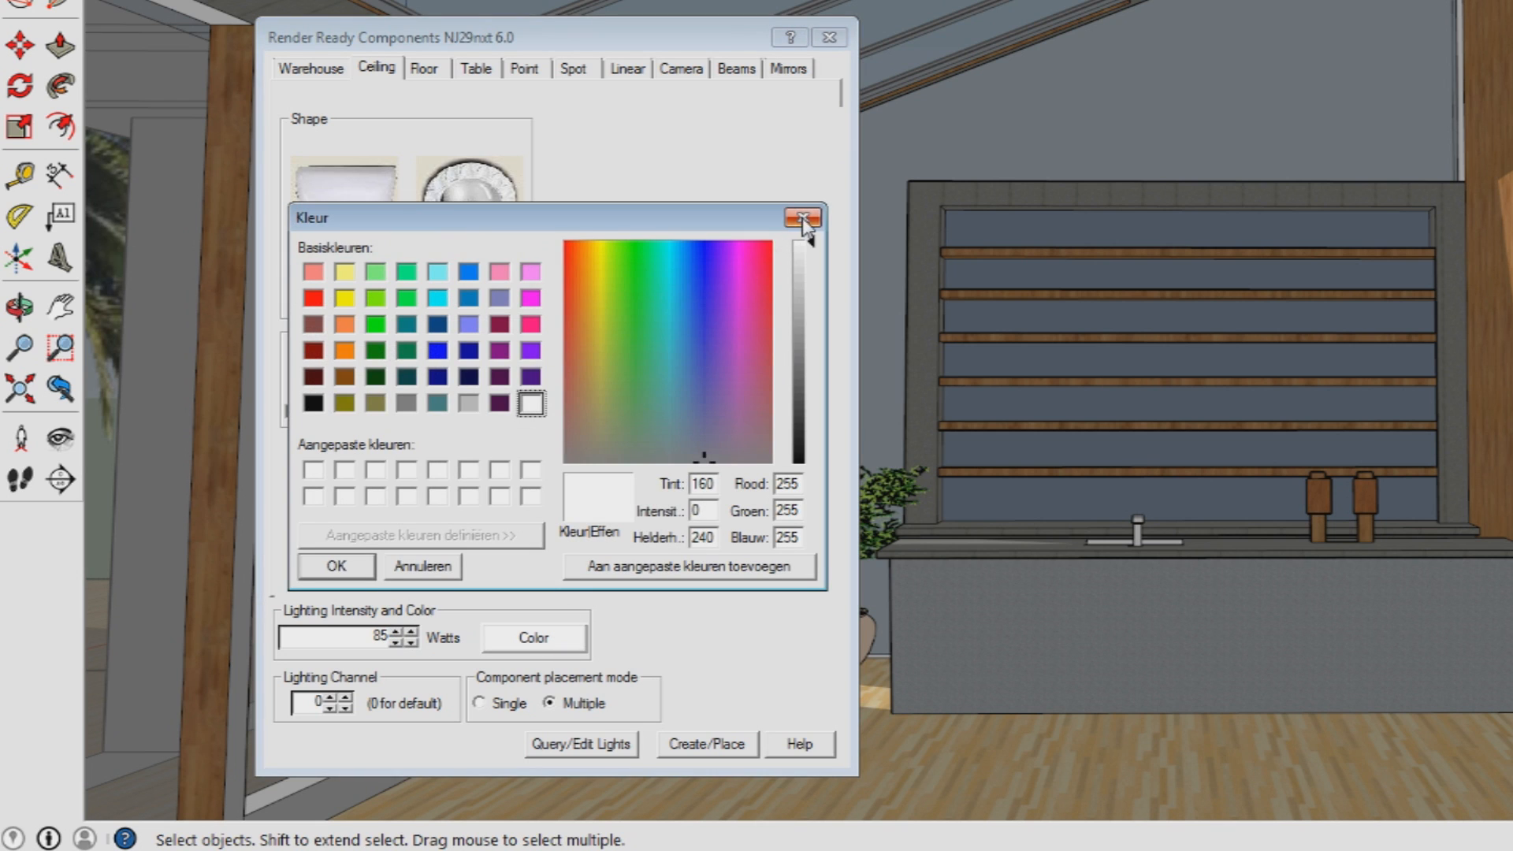
click(804, 217)
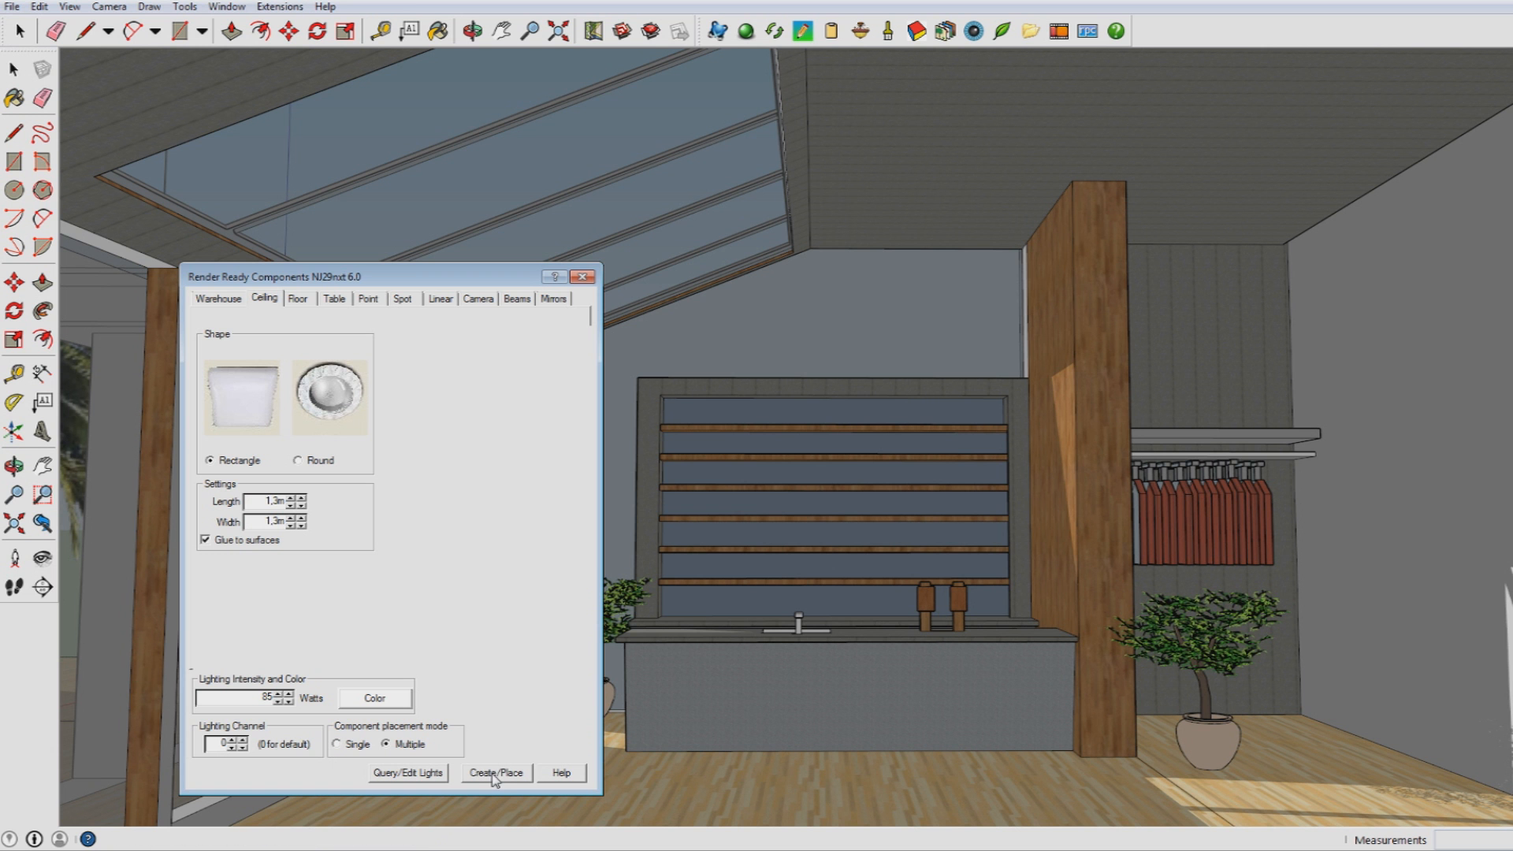
Place the square ceiling light panels on the ceiling and close the components window.
click(495, 772)
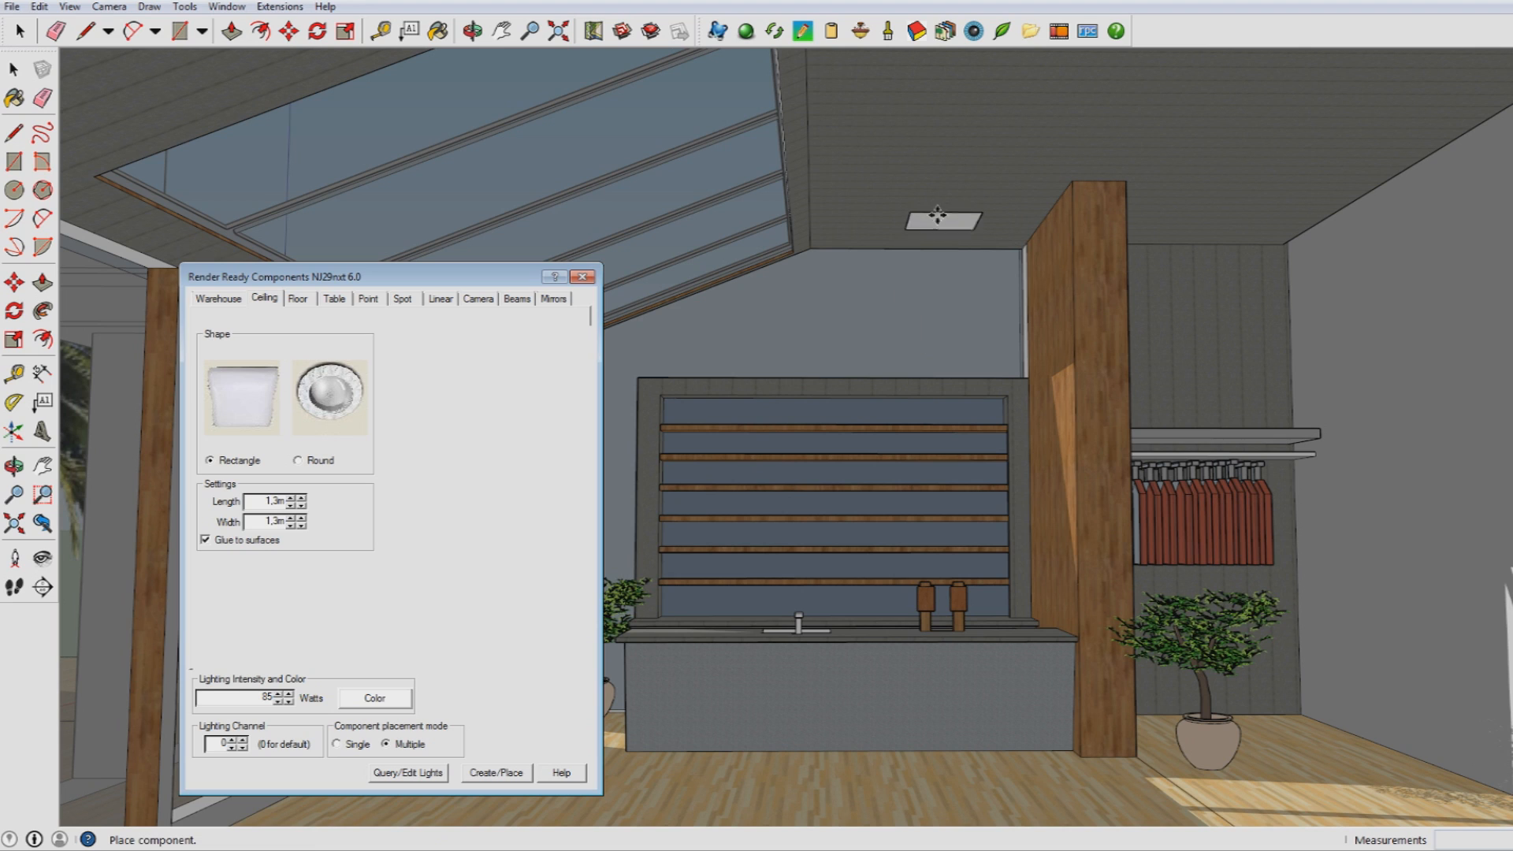
click(936, 215)
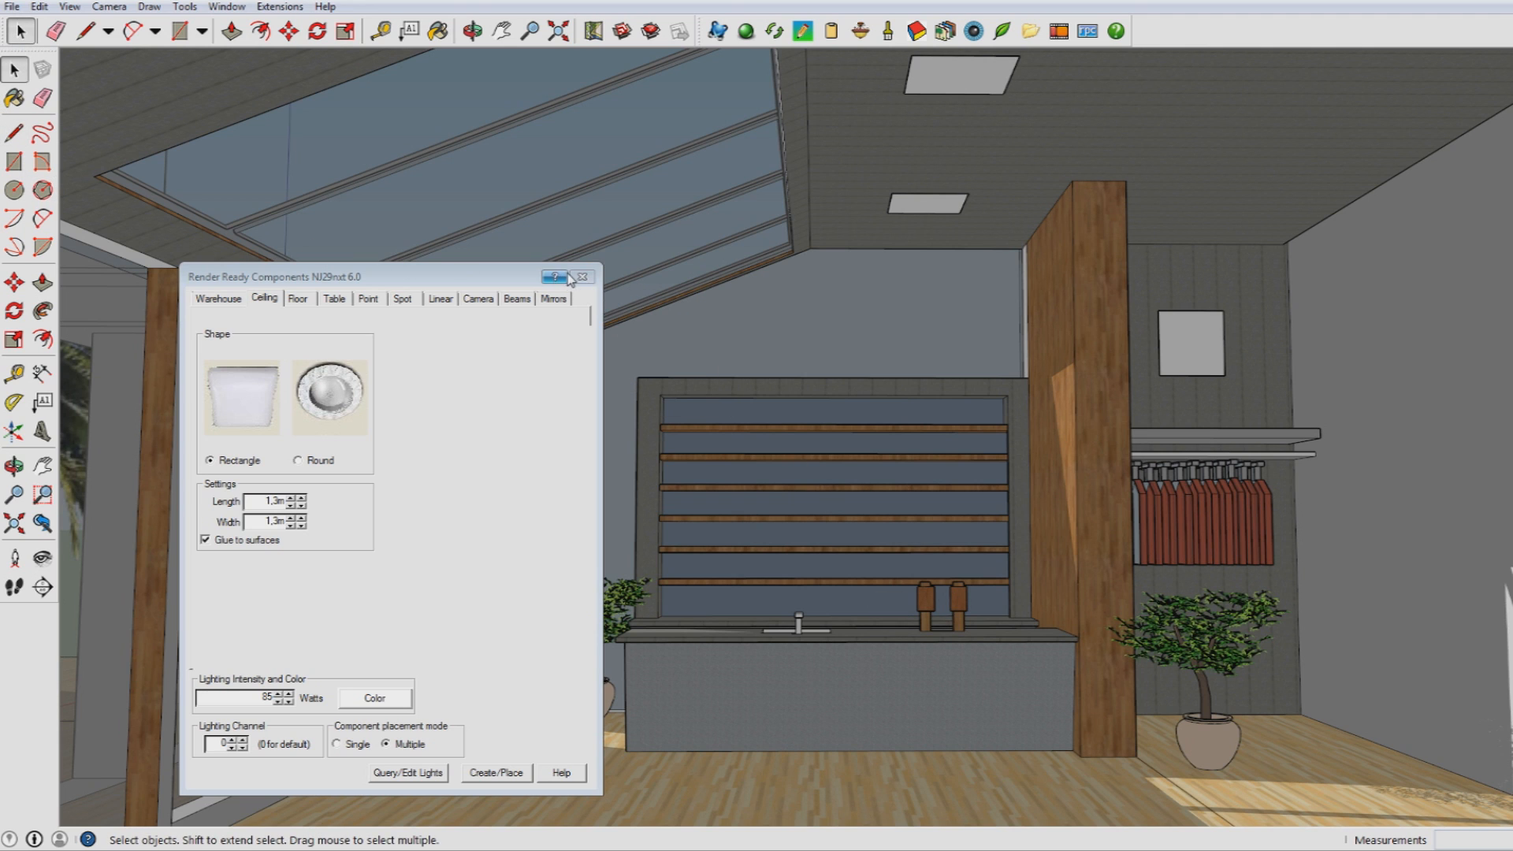
click(554, 277)
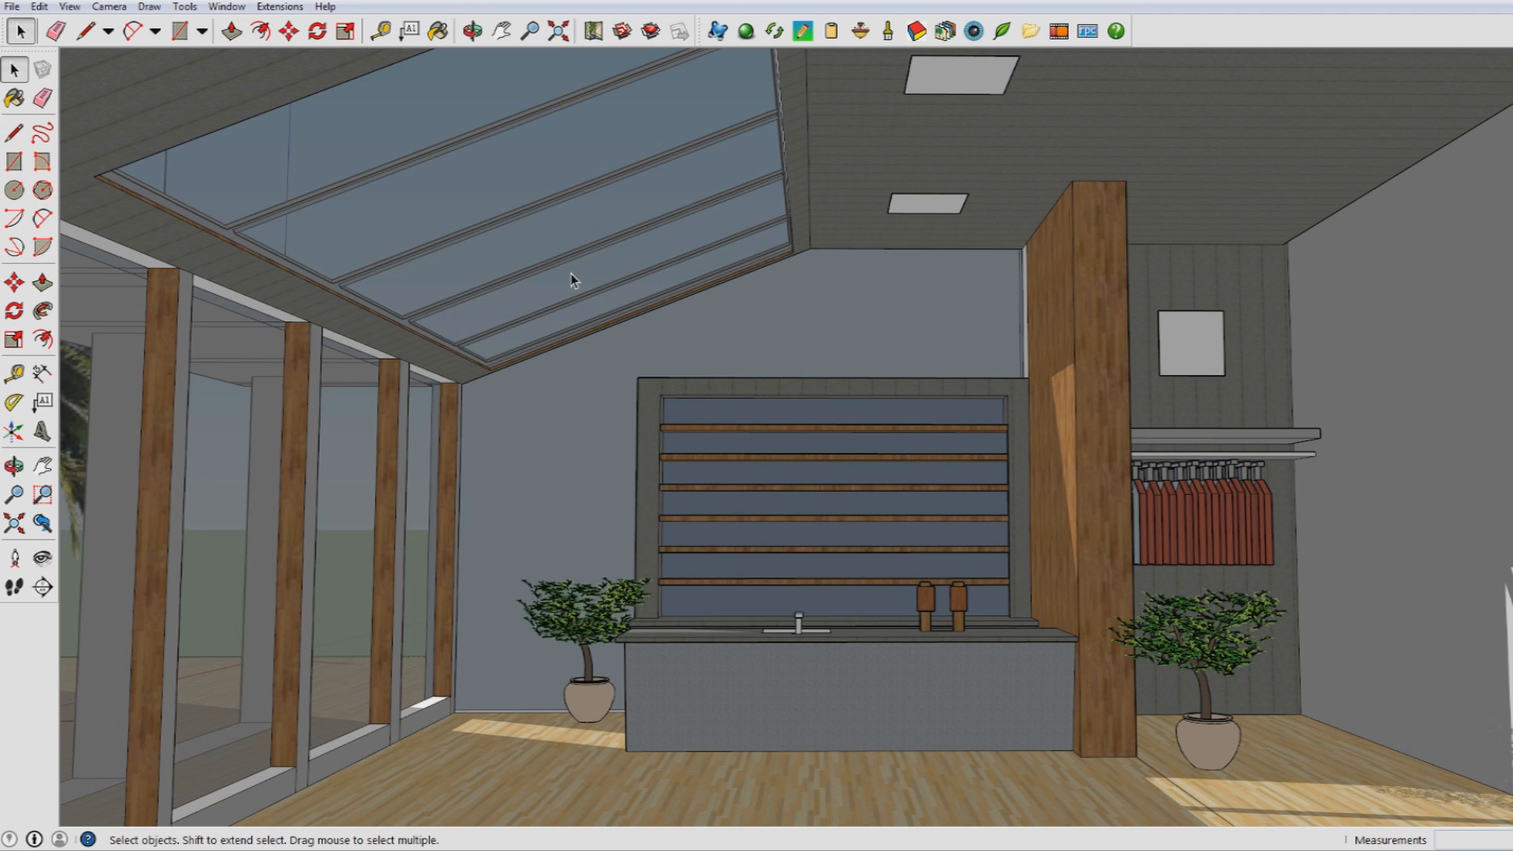
Review the IRender nXt render settings and return to the Floor lamp options.
click(278, 6)
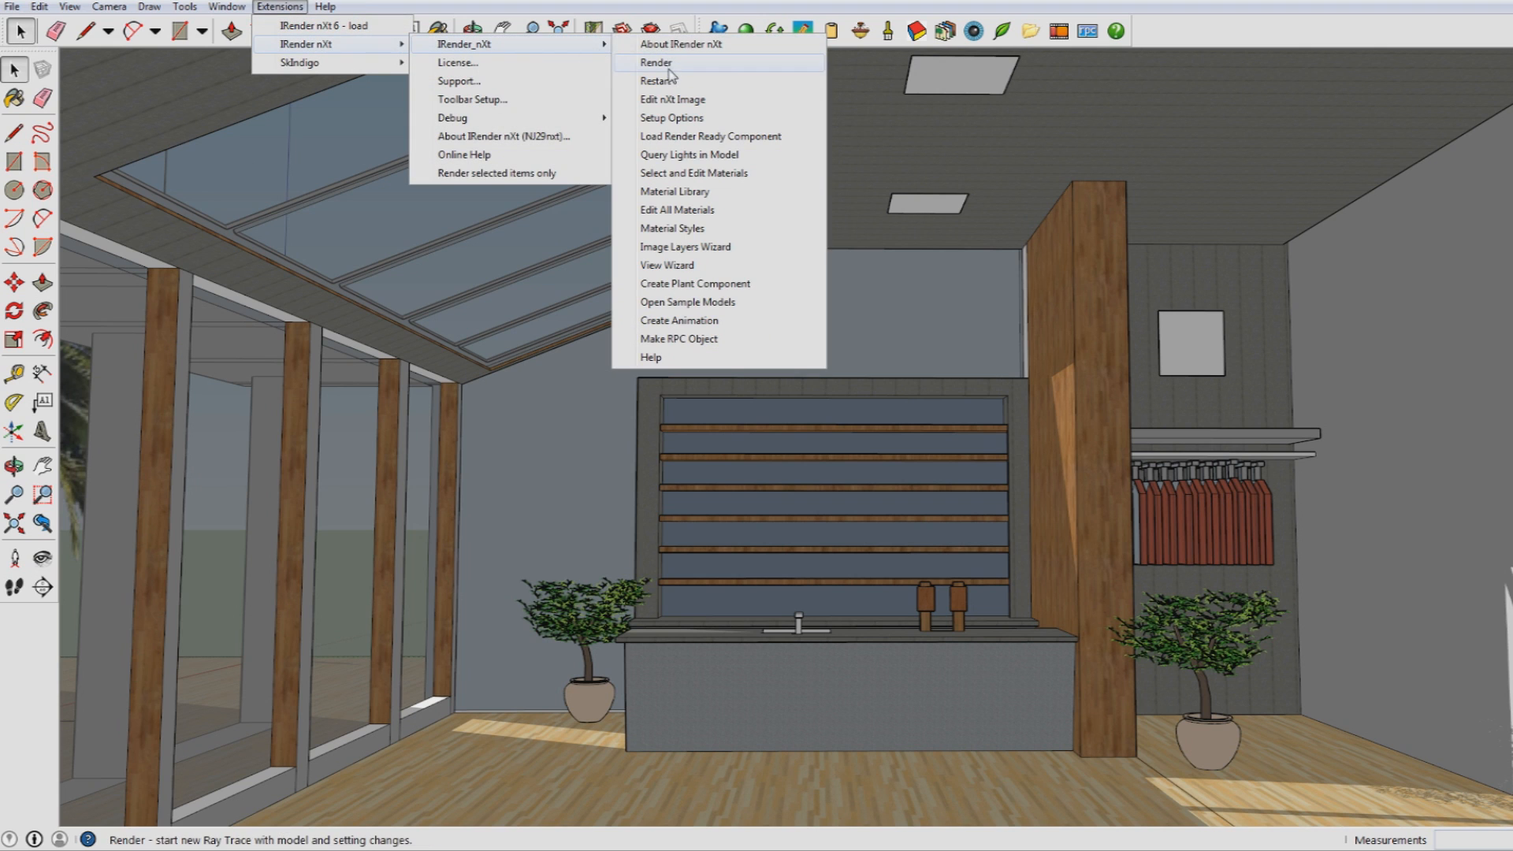
click(656, 63)
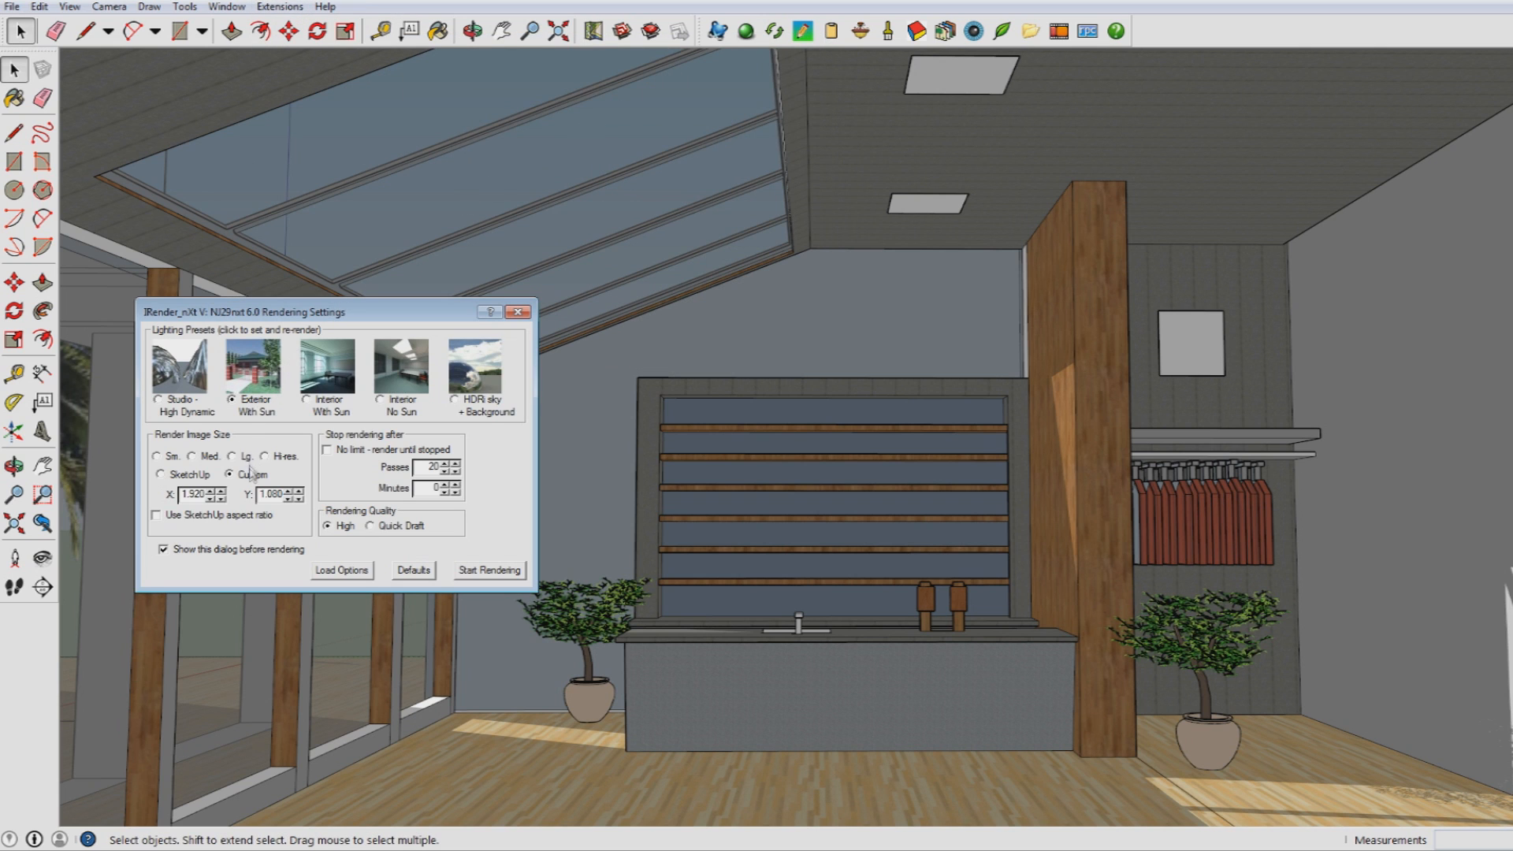
click(487, 569)
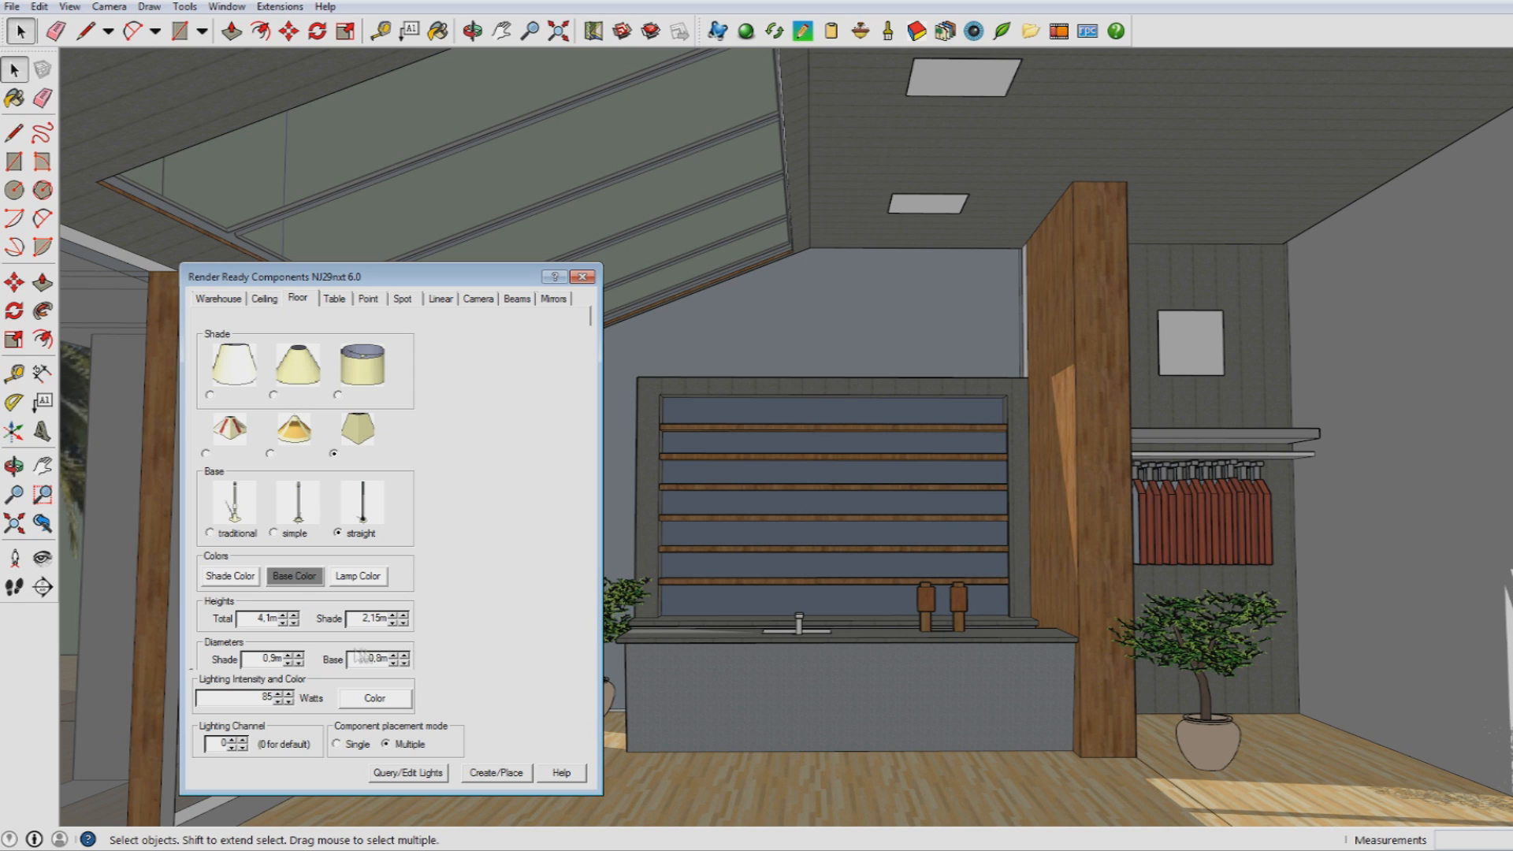
Raise the floor lamp's height, choose Single placement and place one lamp in the room.
click(294, 577)
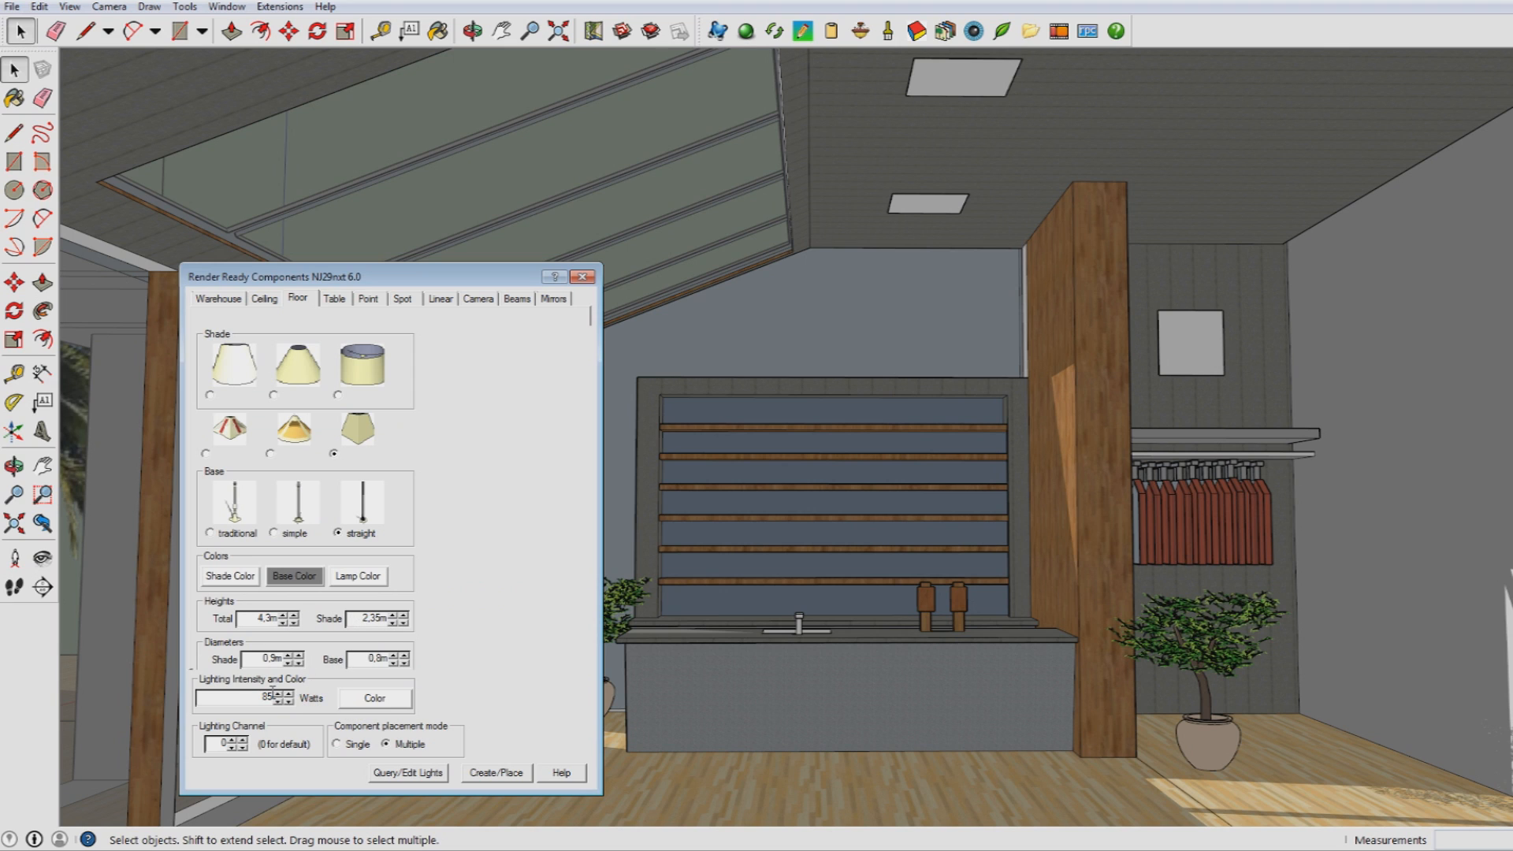
click(337, 744)
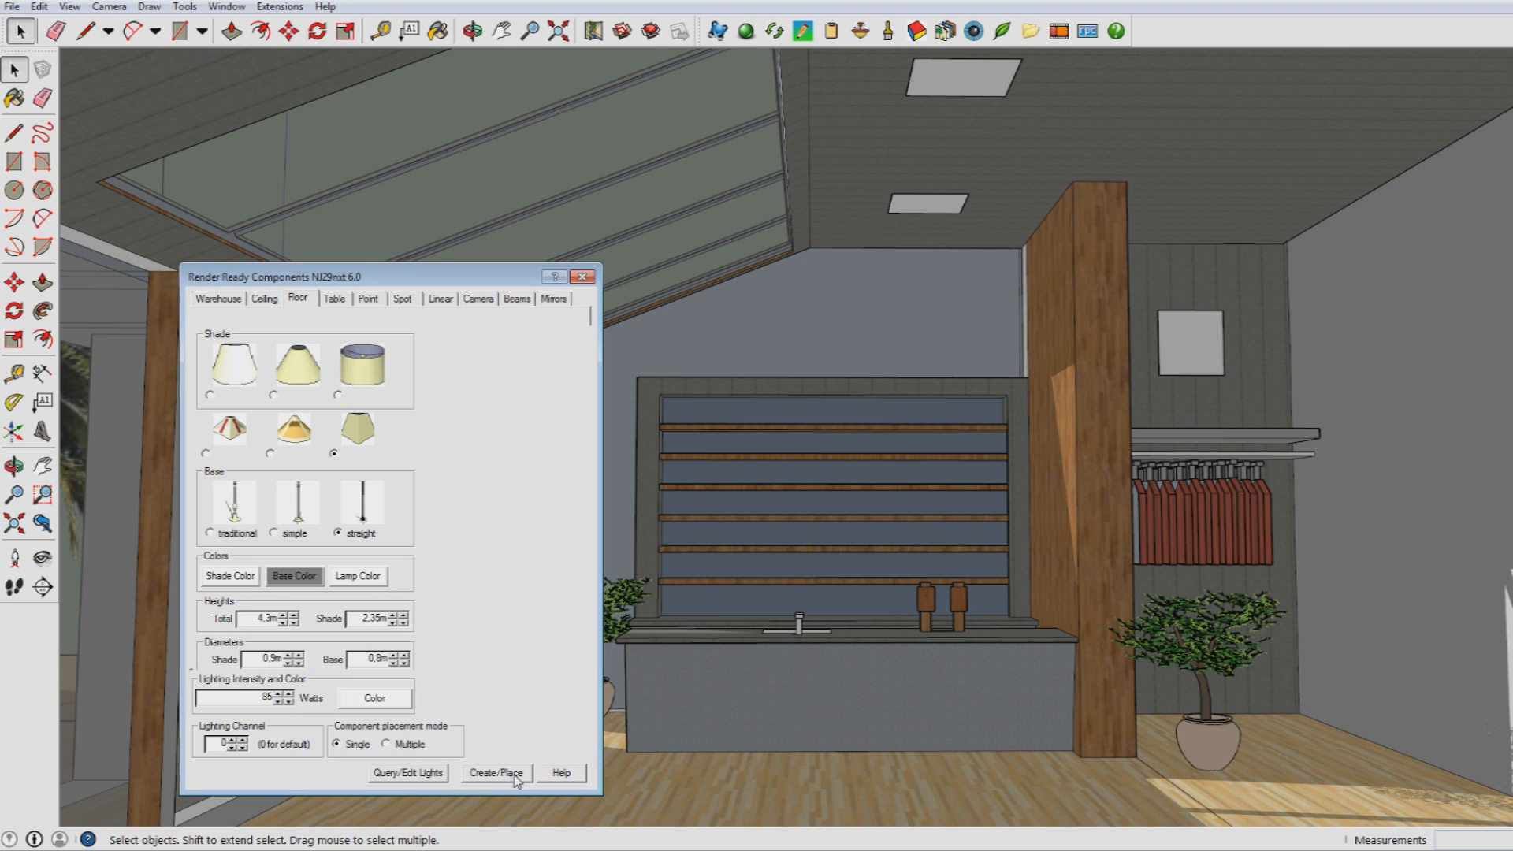
click(496, 772)
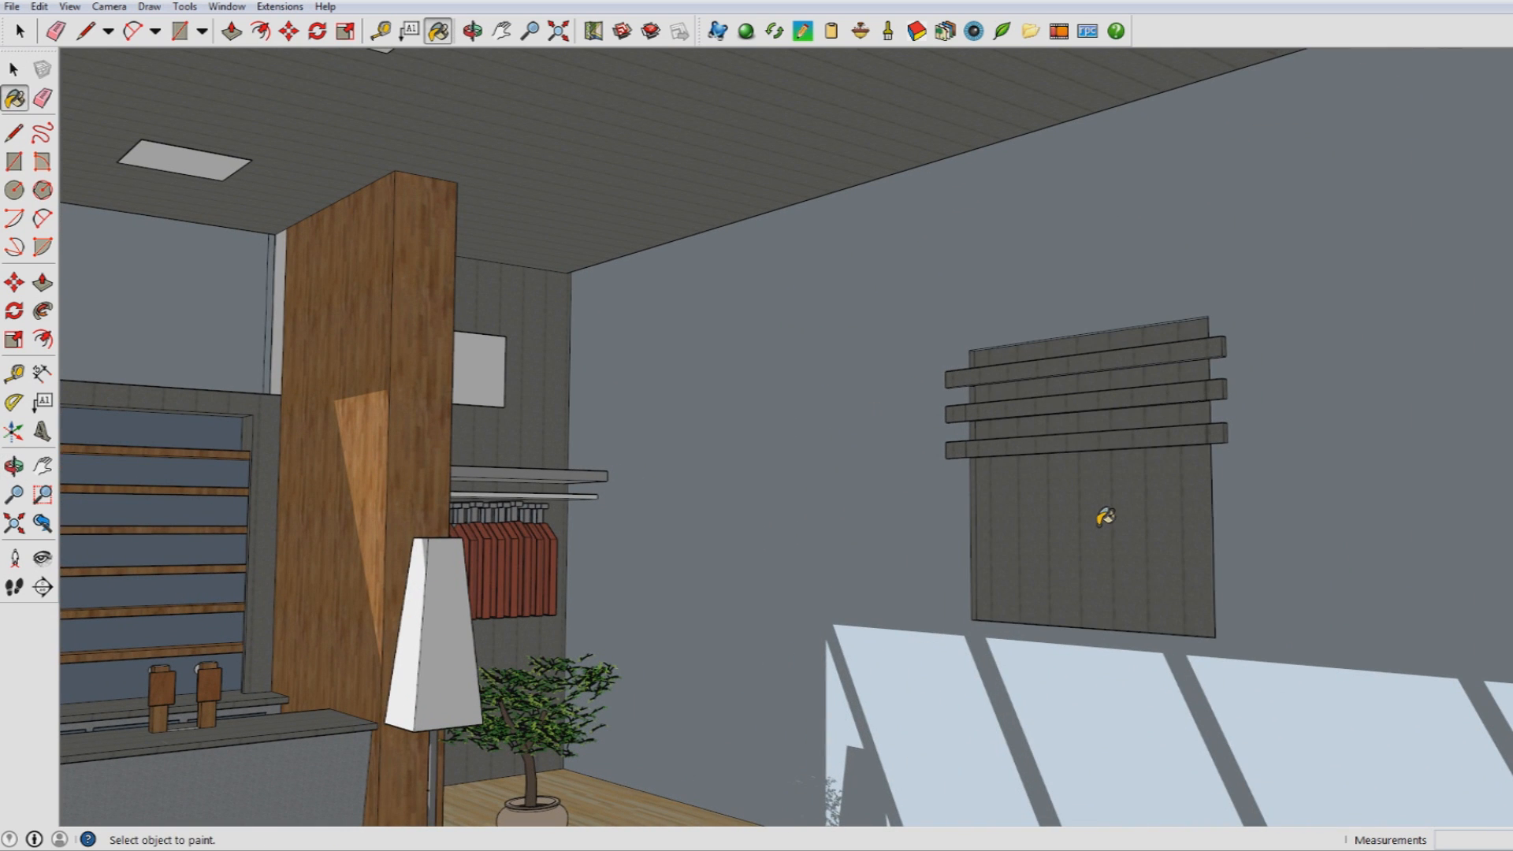
Paint the wall panel behind the slats white and bring up its context menu.
click(1100, 517)
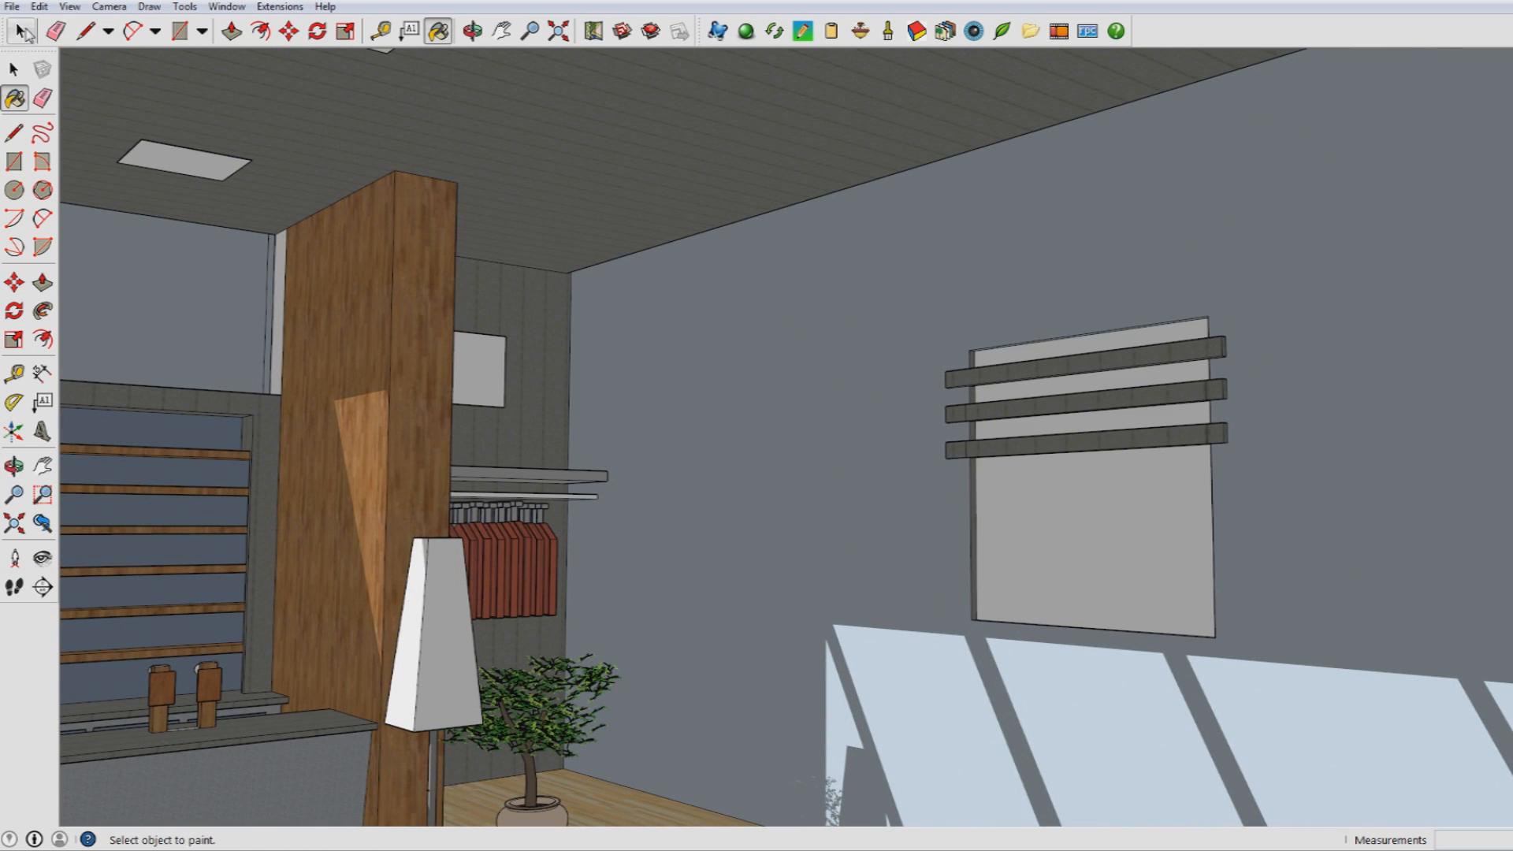
click(1086, 531)
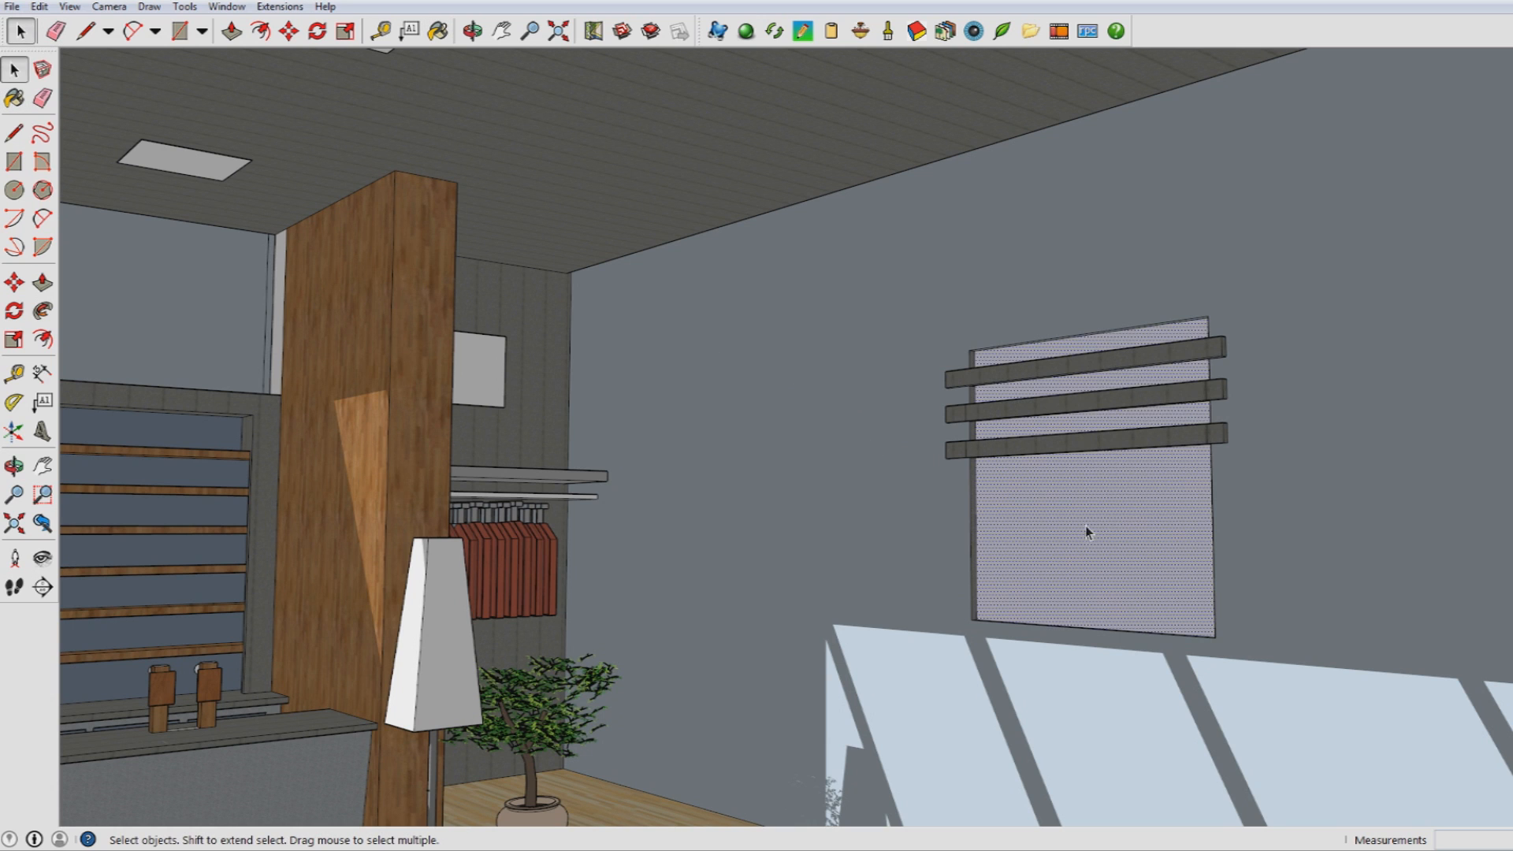
right_click(1086, 531)
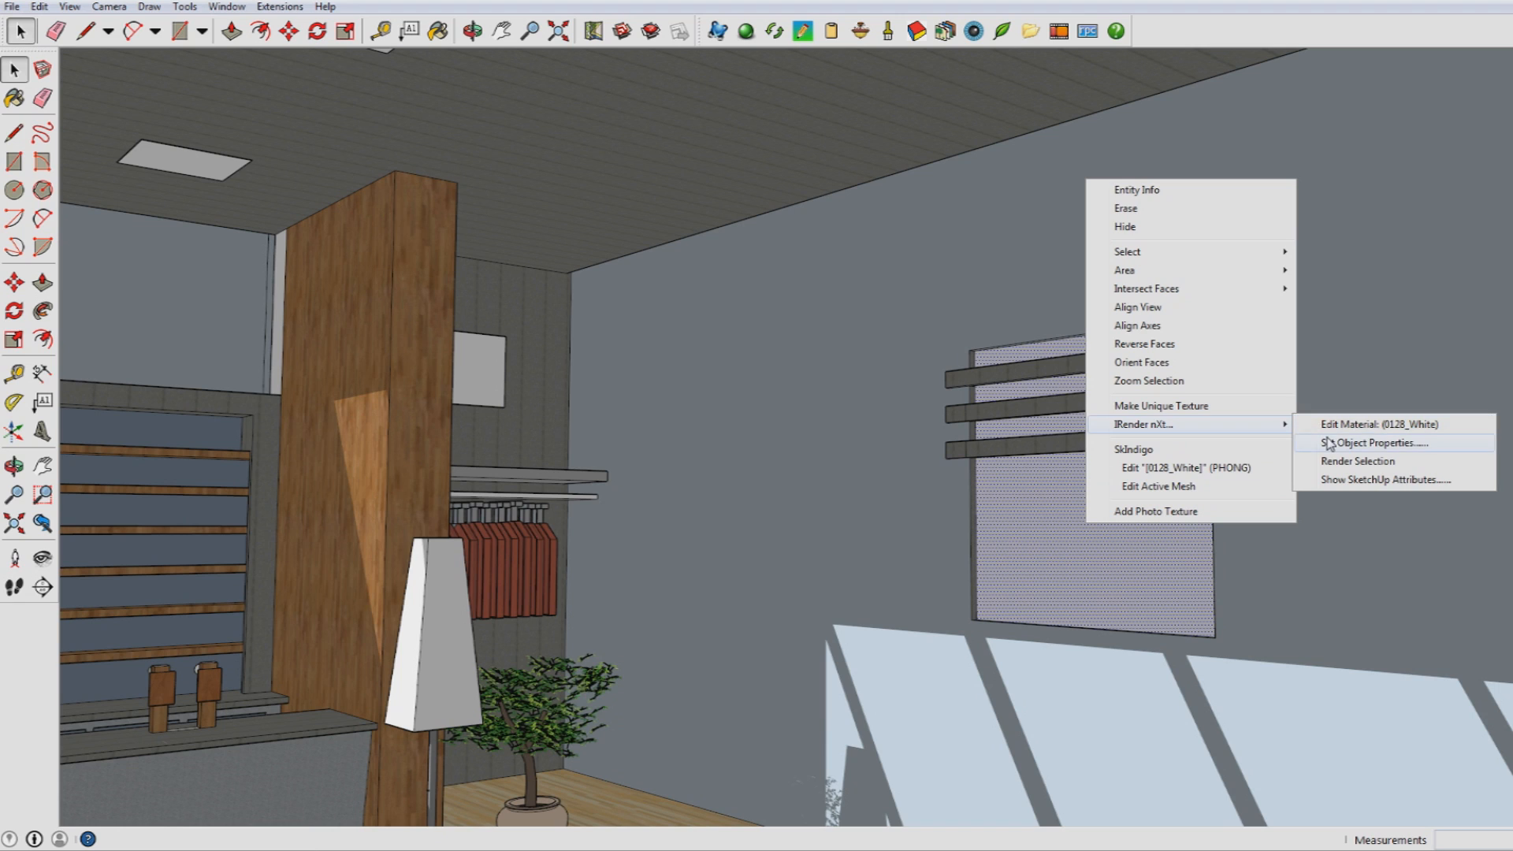
In IRender nXt Object Properties, treat the panel as a light at 100 watts and confirm.
click(1374, 441)
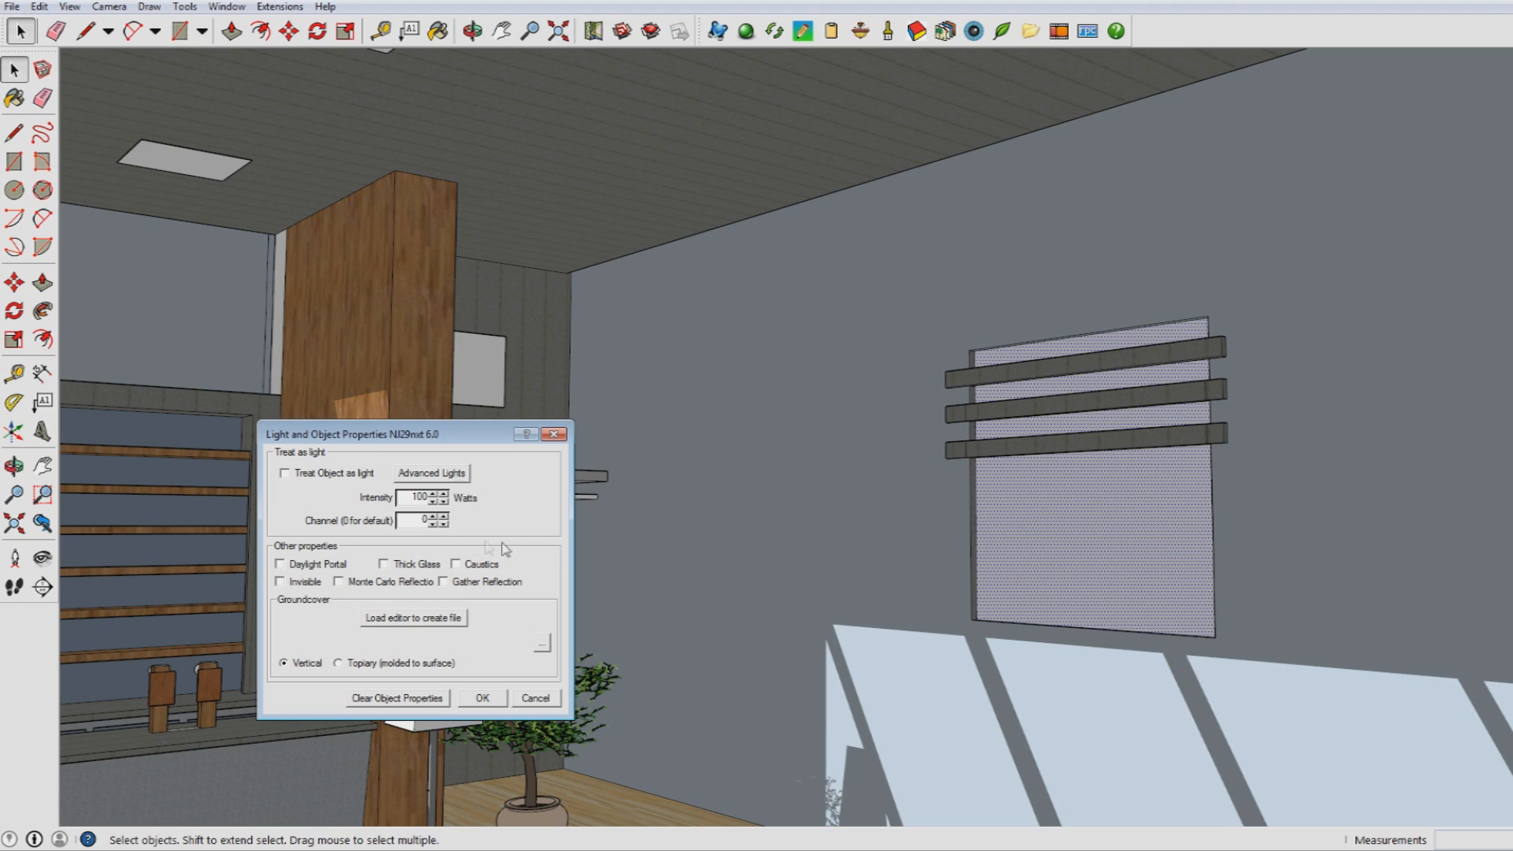
click(286, 473)
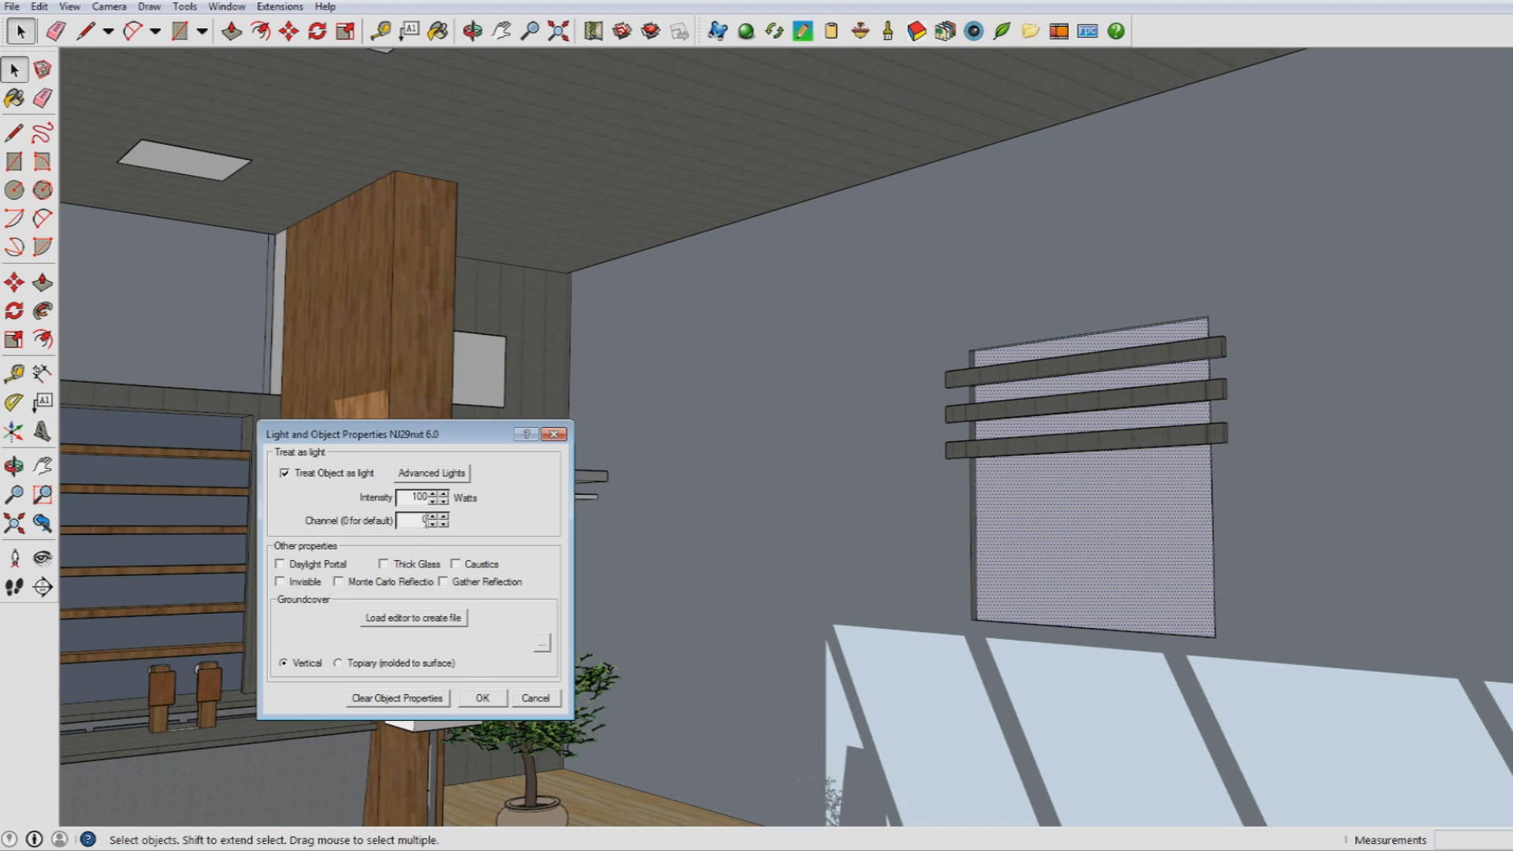
click(441, 493)
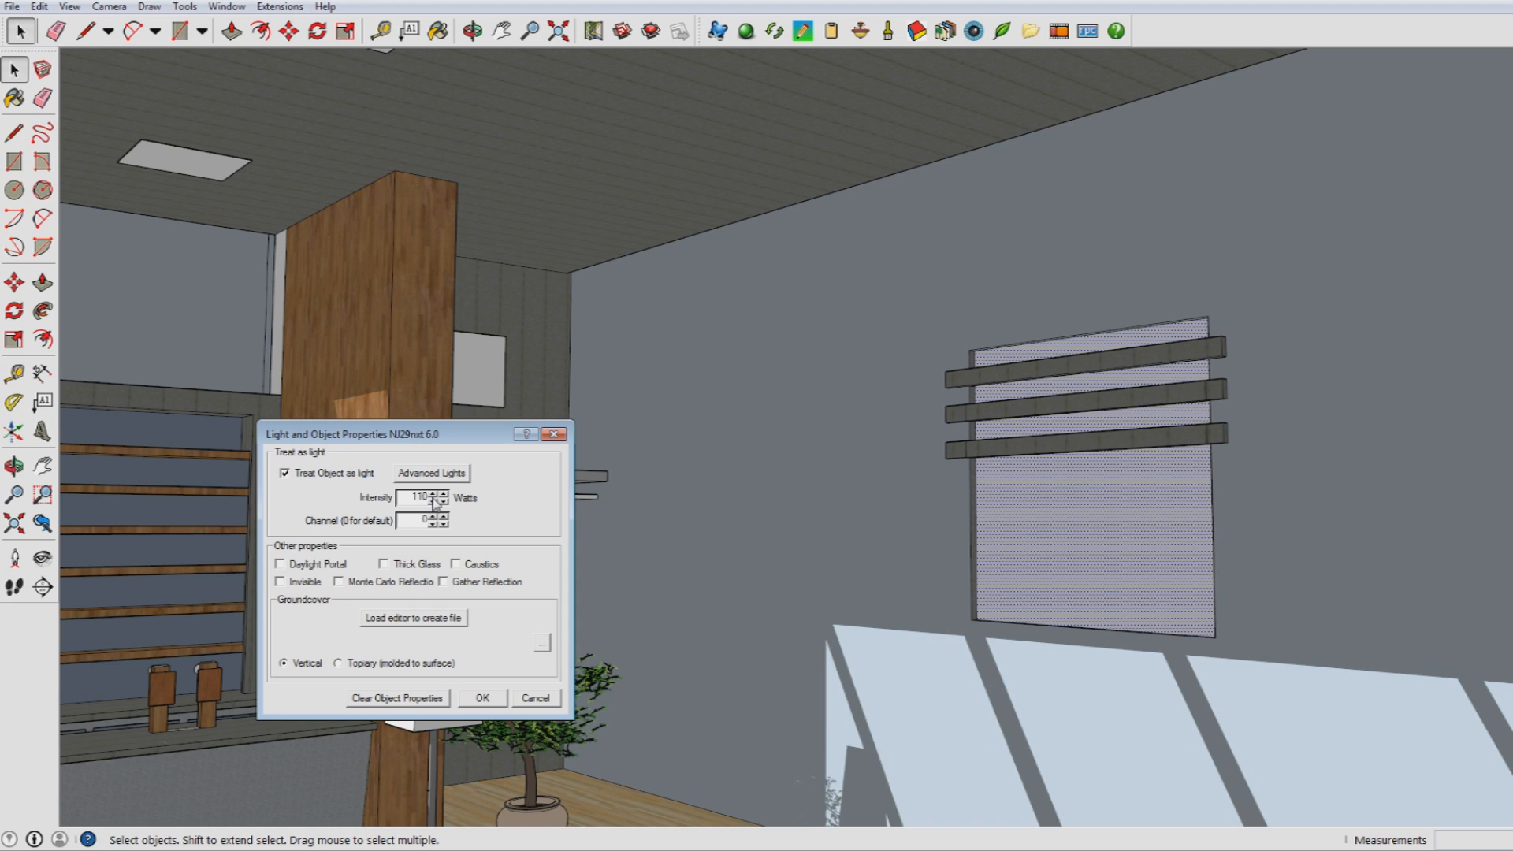
click(441, 501)
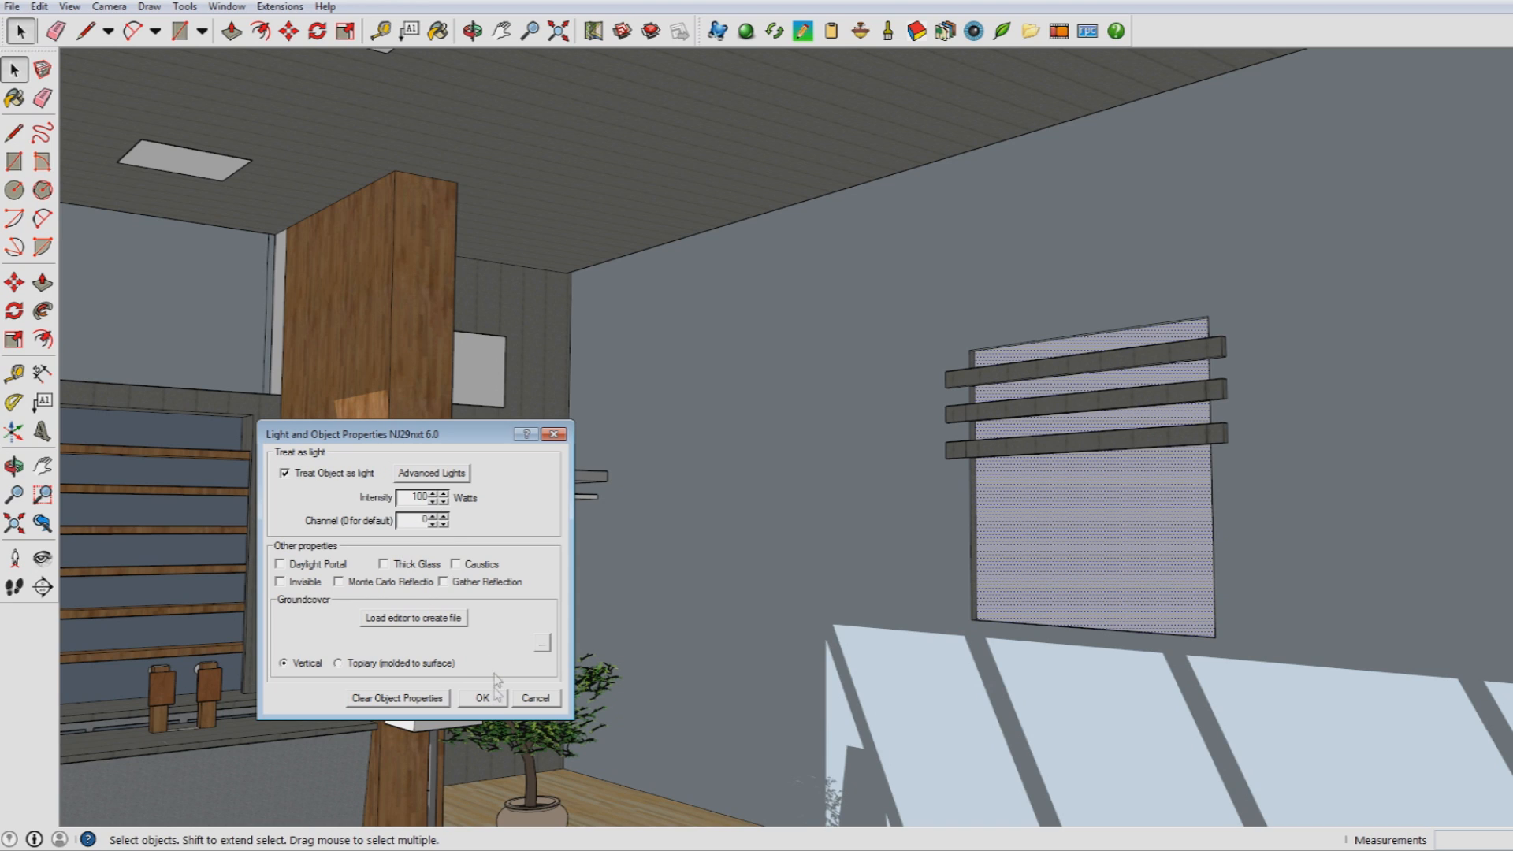
click(482, 698)
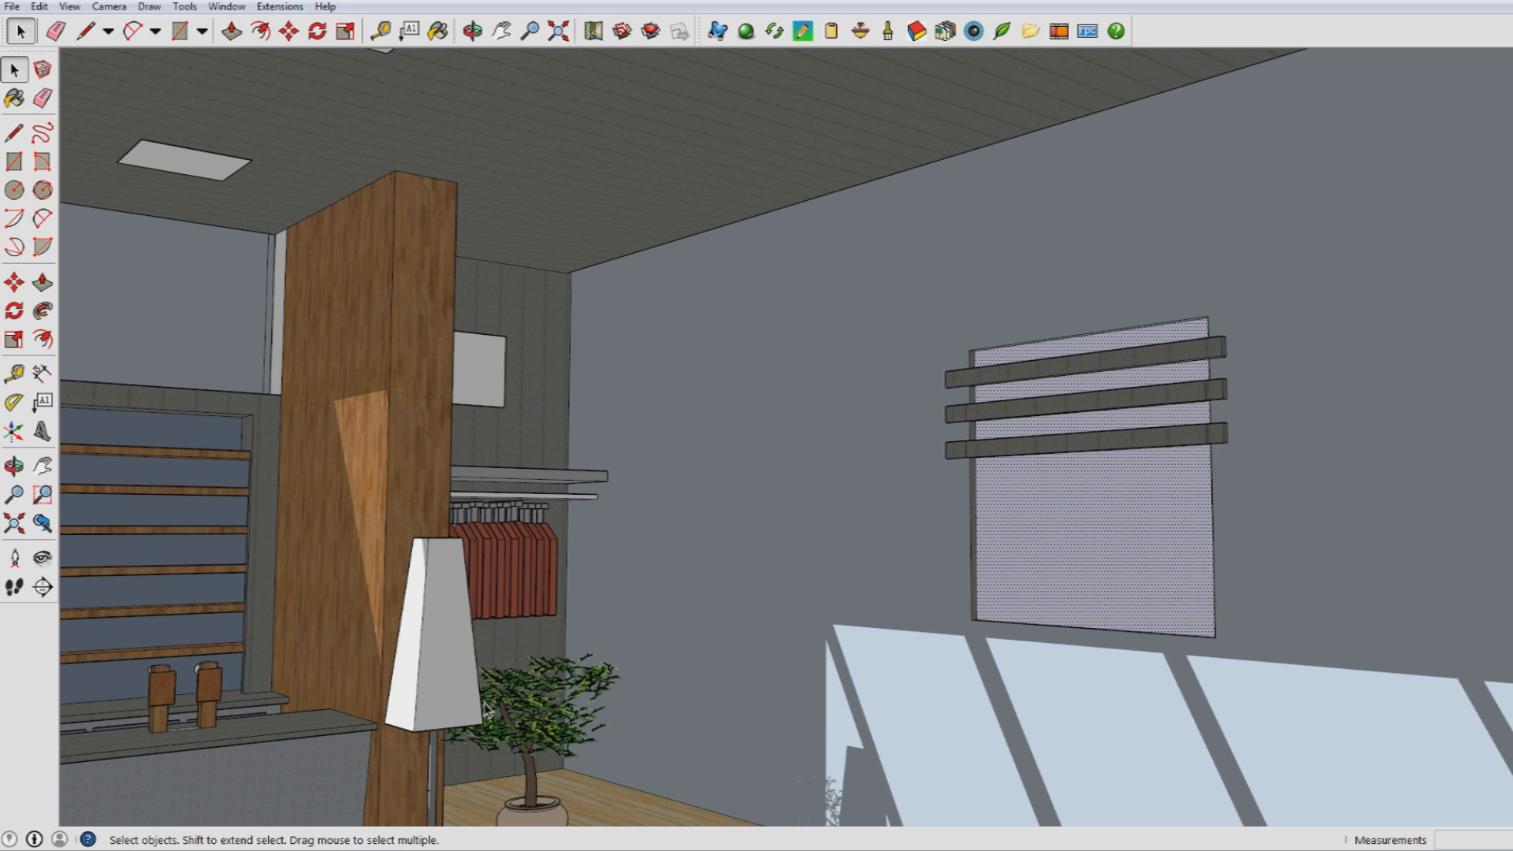